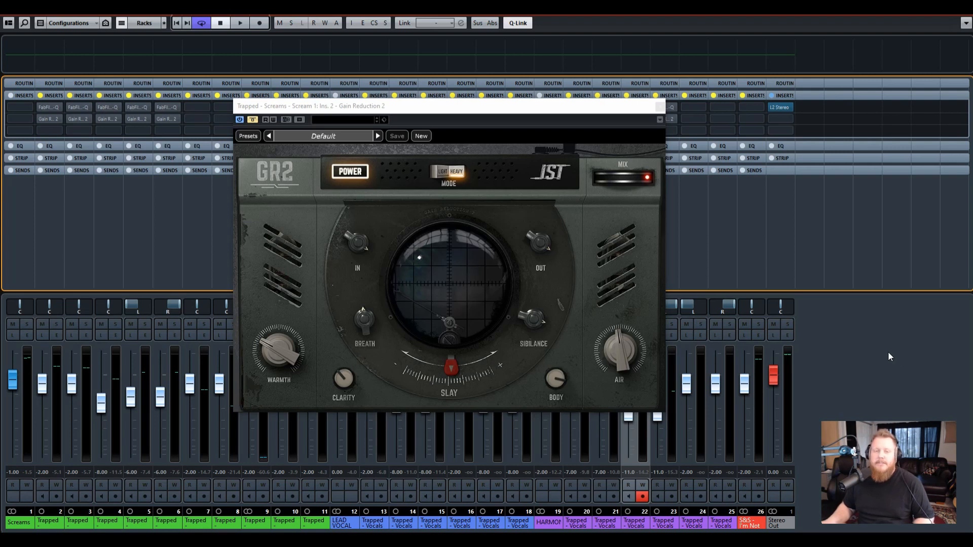
pyautogui.moveTo(675, 336)
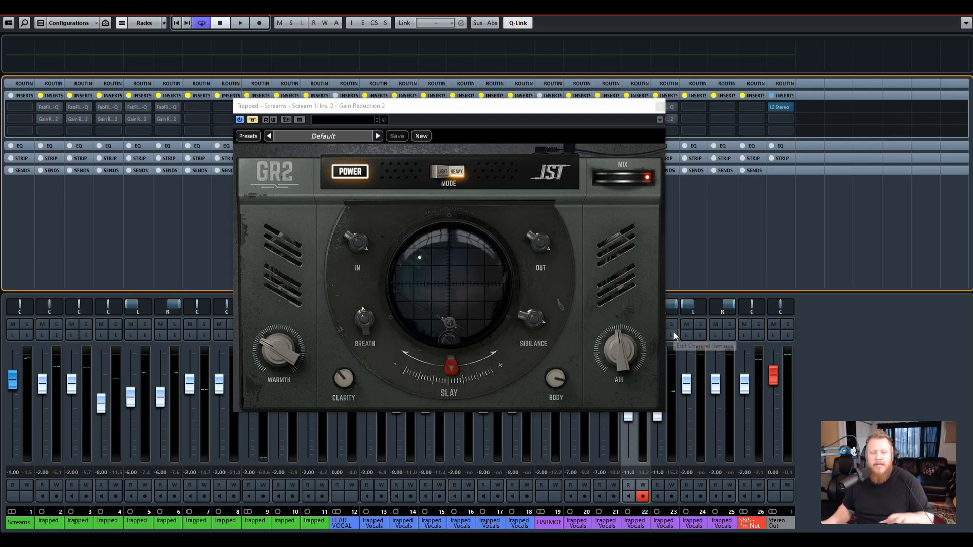
pyautogui.moveTo(676, 337)
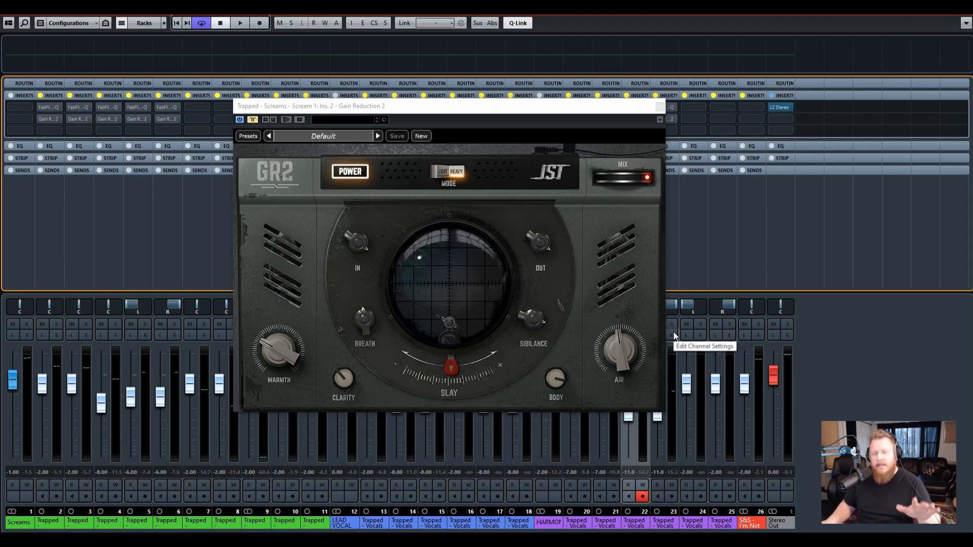
pyautogui.moveTo(560, 311)
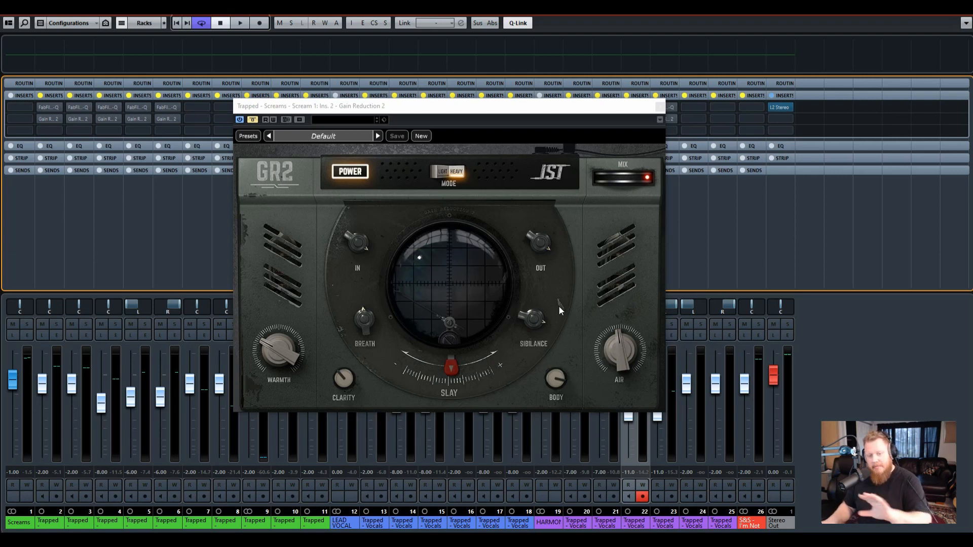
pyautogui.moveTo(561, 329)
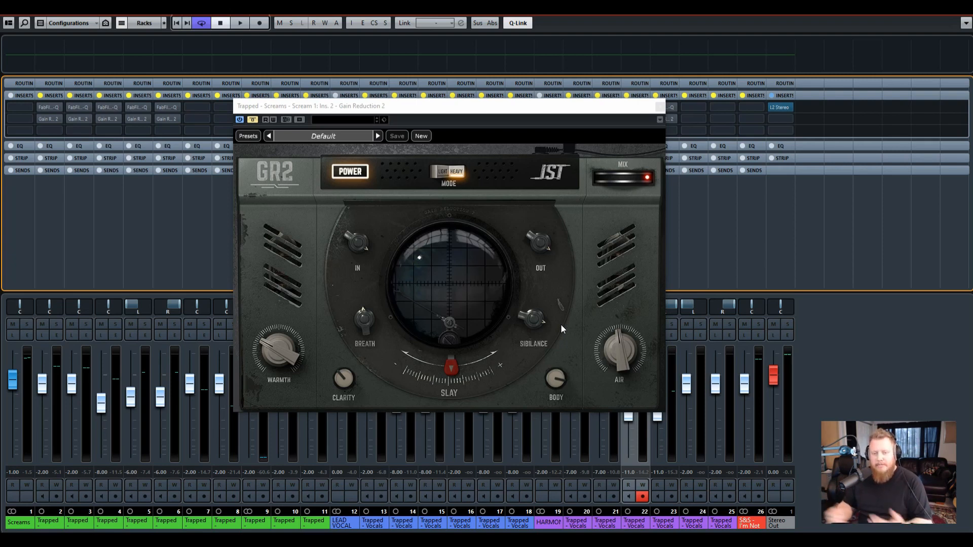
pyautogui.moveTo(524, 239)
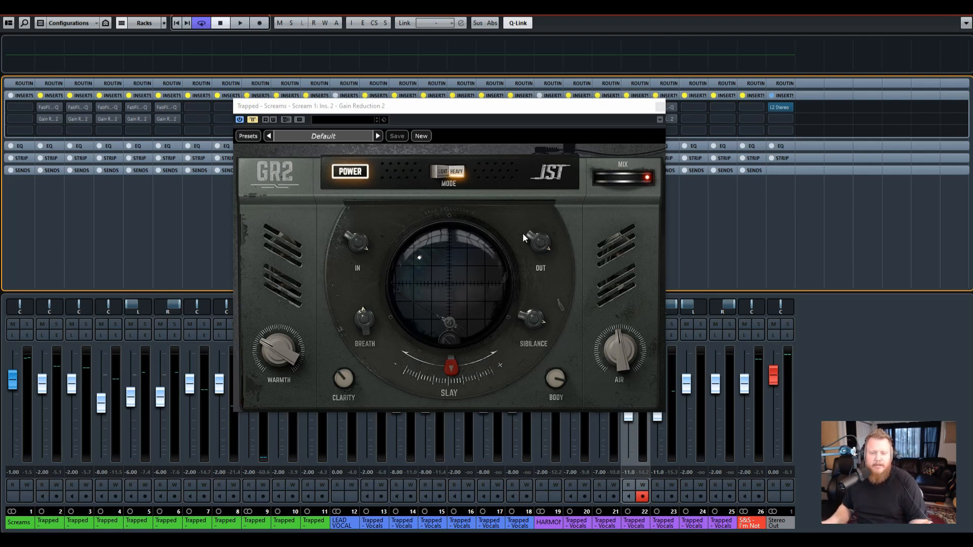
pyautogui.moveTo(522, 227)
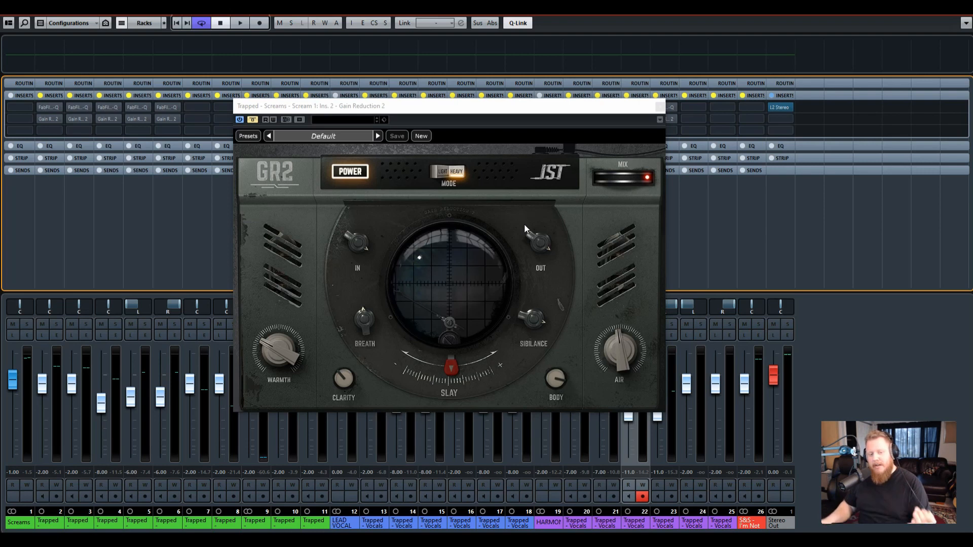
pyautogui.moveTo(515, 238)
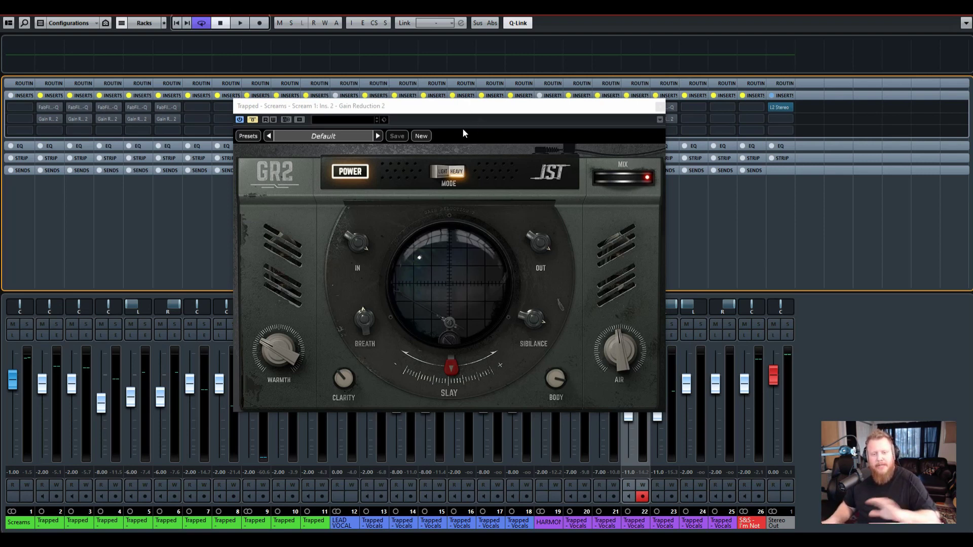
pyautogui.moveTo(591, 363)
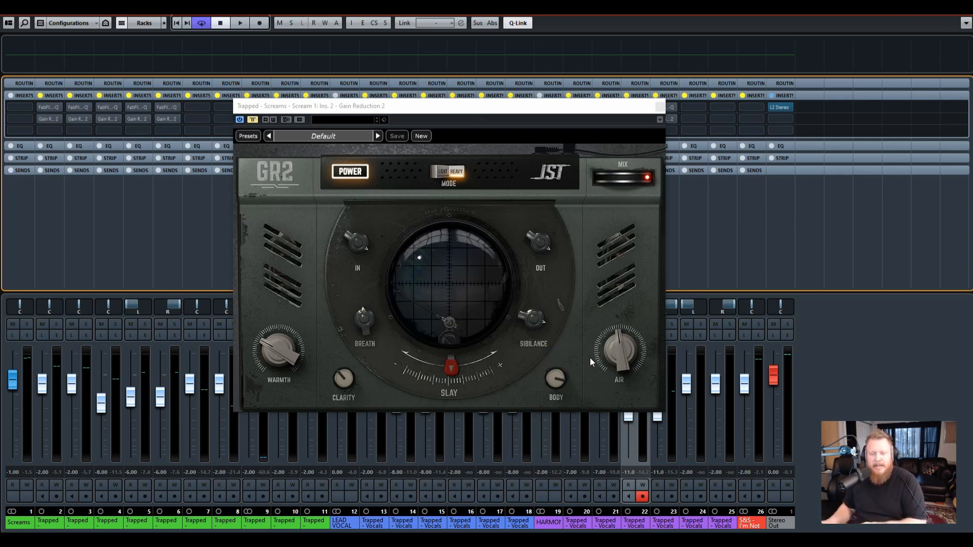
pyautogui.moveTo(310, 265)
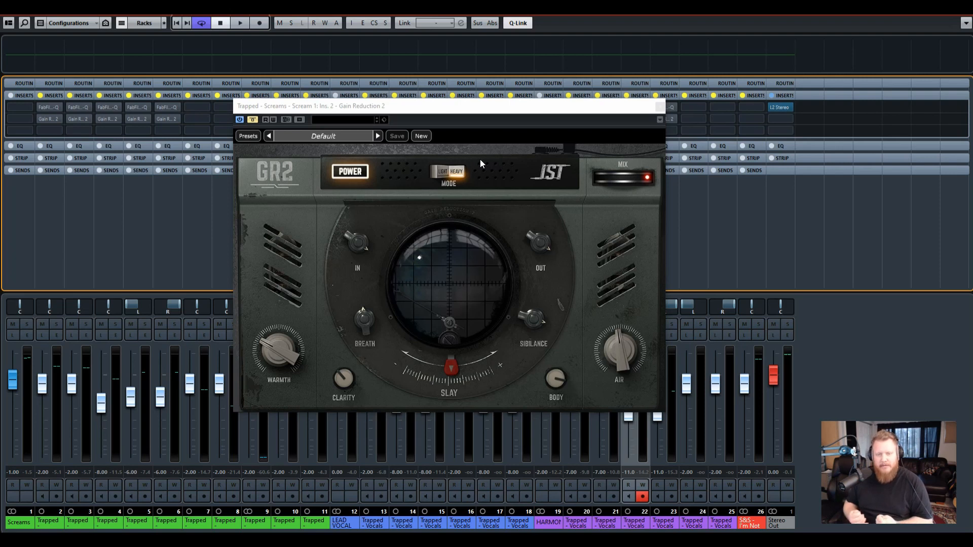
pyautogui.moveTo(530, 215)
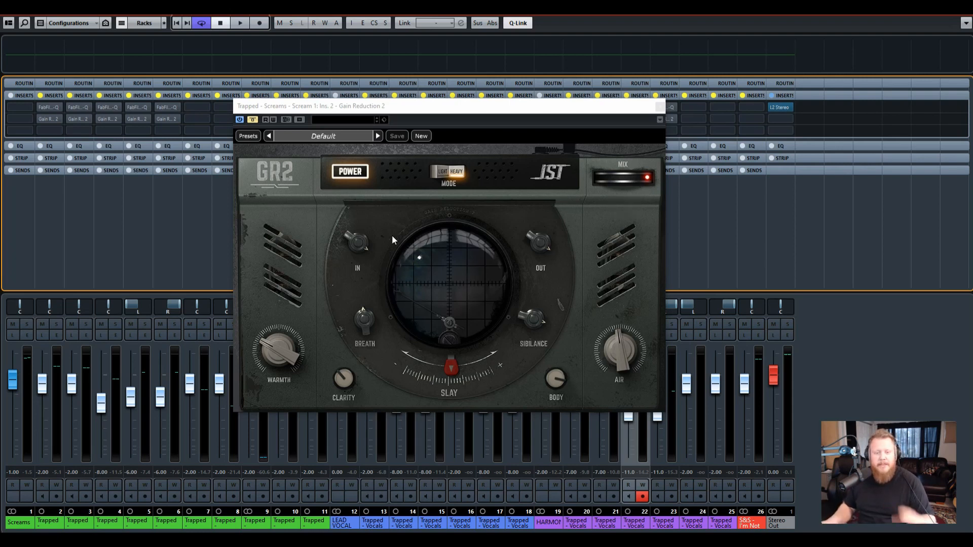
pyautogui.moveTo(383, 241)
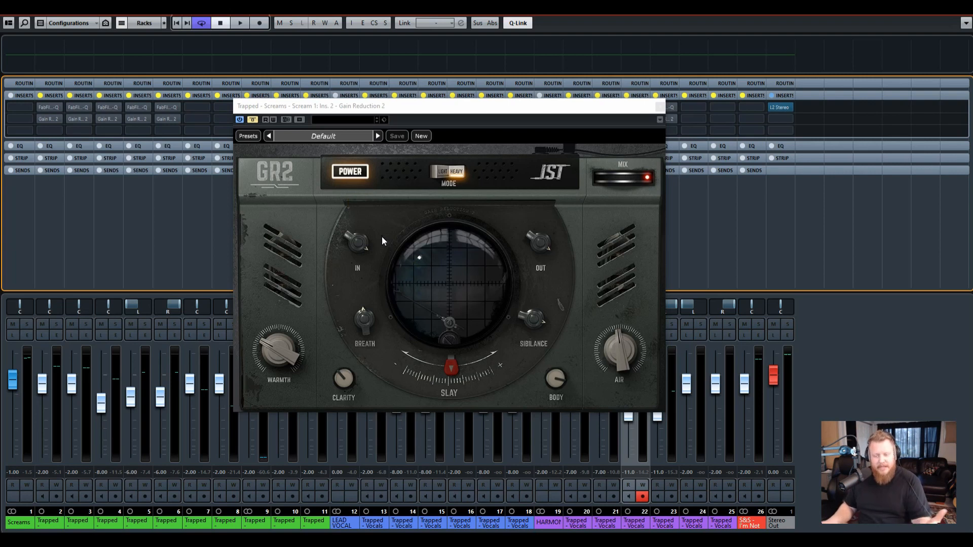
pyautogui.moveTo(548, 235)
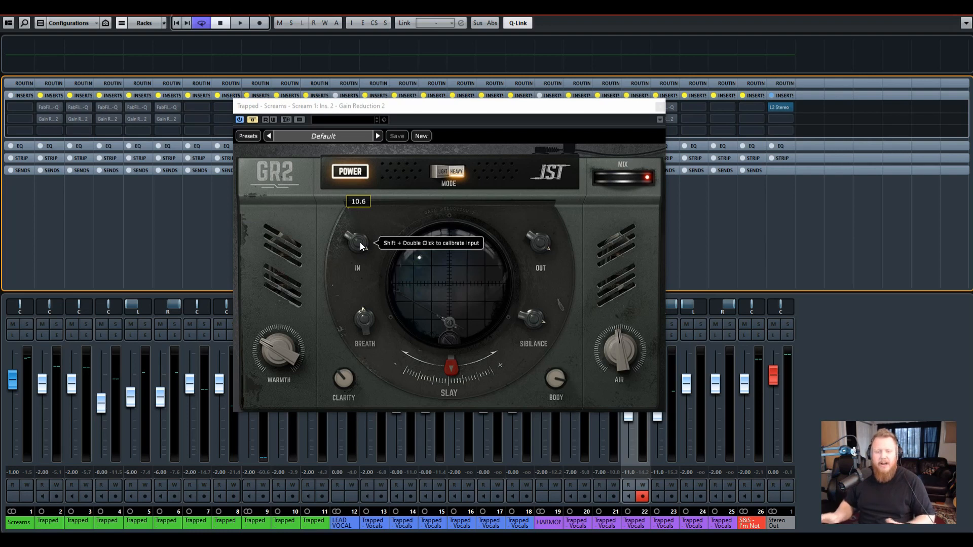
pyautogui.moveTo(520, 227)
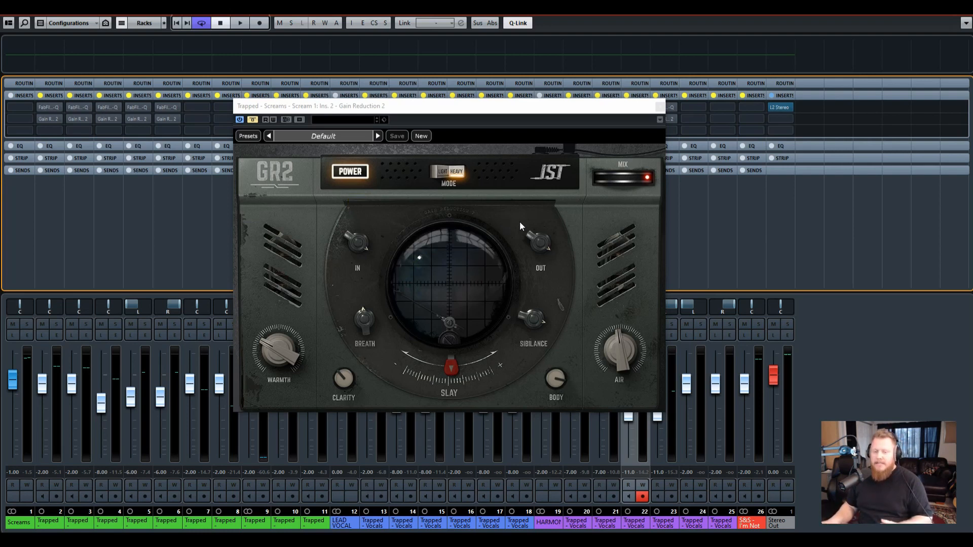
pyautogui.moveTo(537, 222)
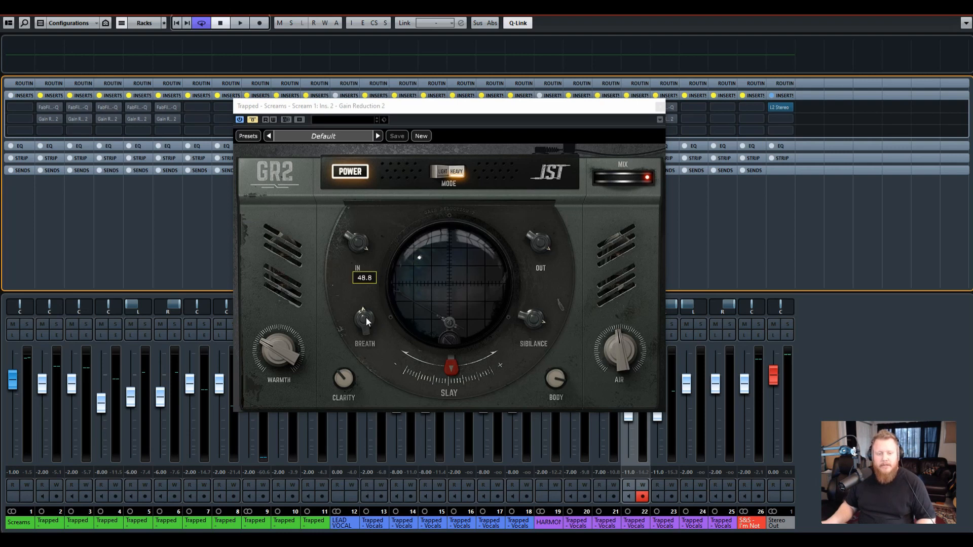
pyautogui.moveTo(350, 332)
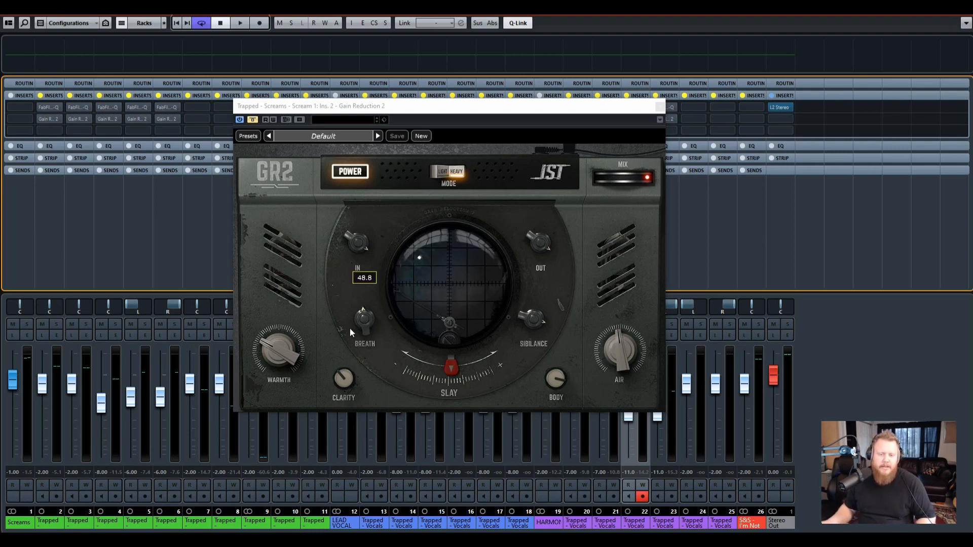
pyautogui.moveTo(364, 320)
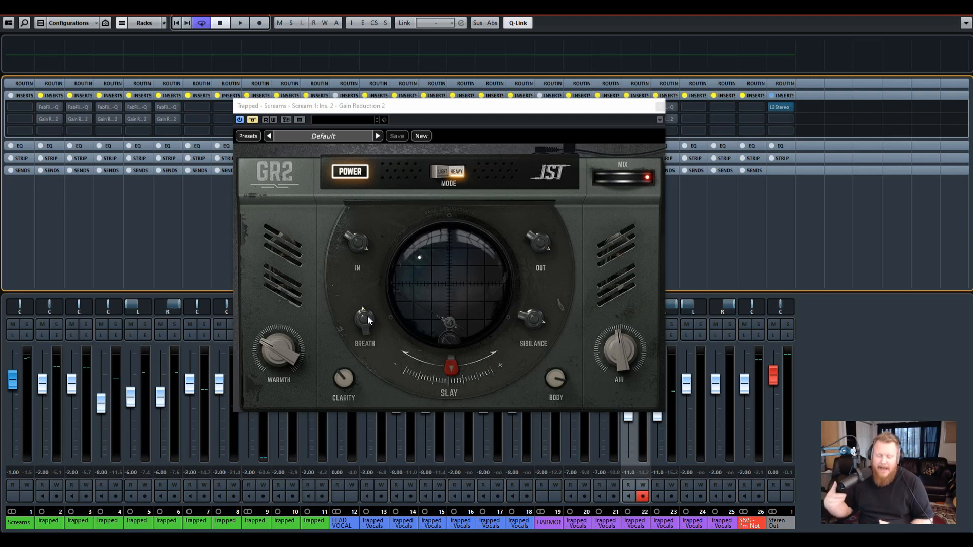
pyautogui.moveTo(569, 307)
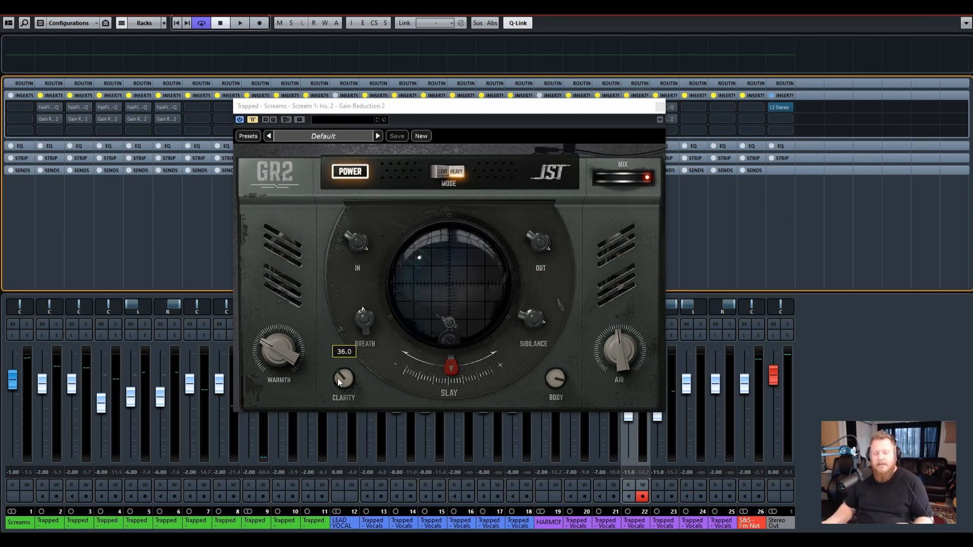
pyautogui.moveTo(367, 403)
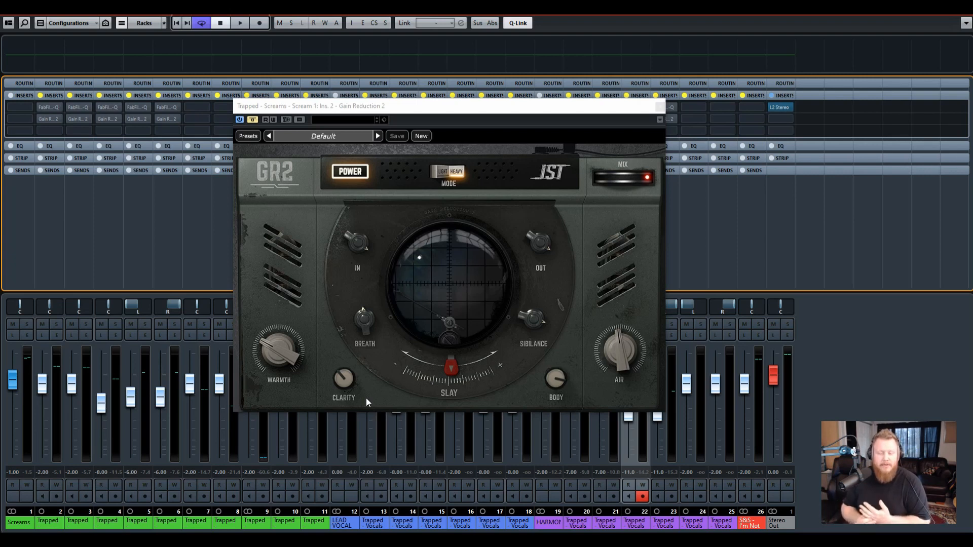
# - Drag the Screams channel's GR2 Slay dial to about 55.3
pyautogui.moveTo(450, 366); pyautogui.dragTo(450, 366)
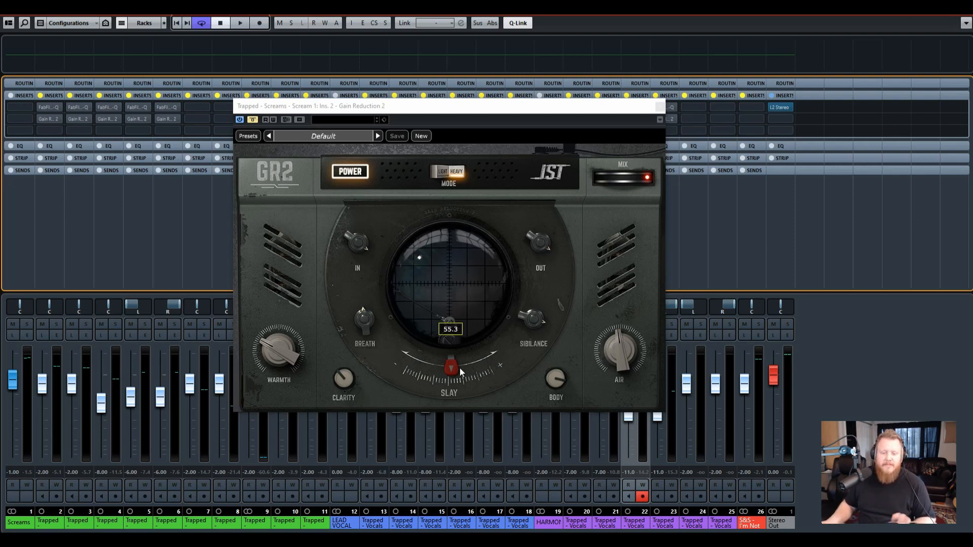
pyautogui.moveTo(484, 372)
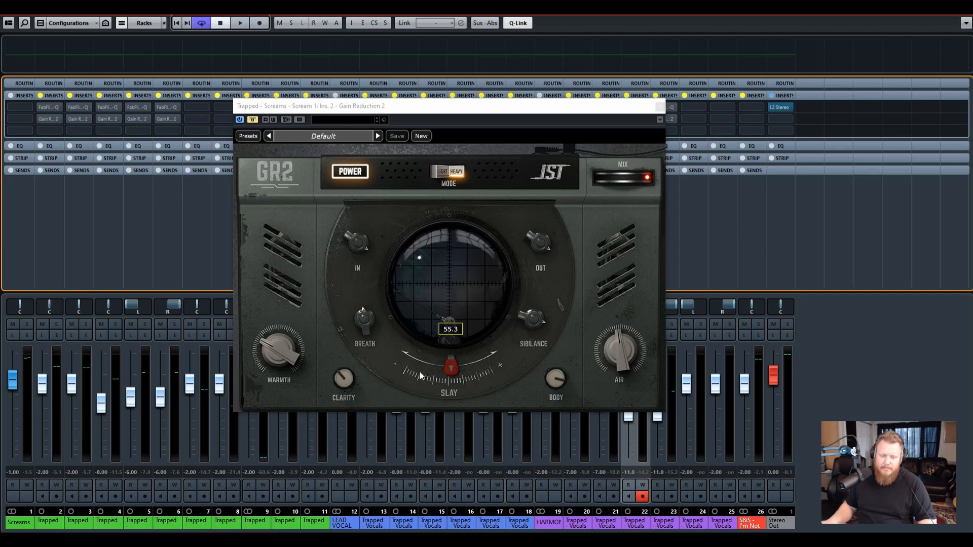
pyautogui.moveTo(491, 371)
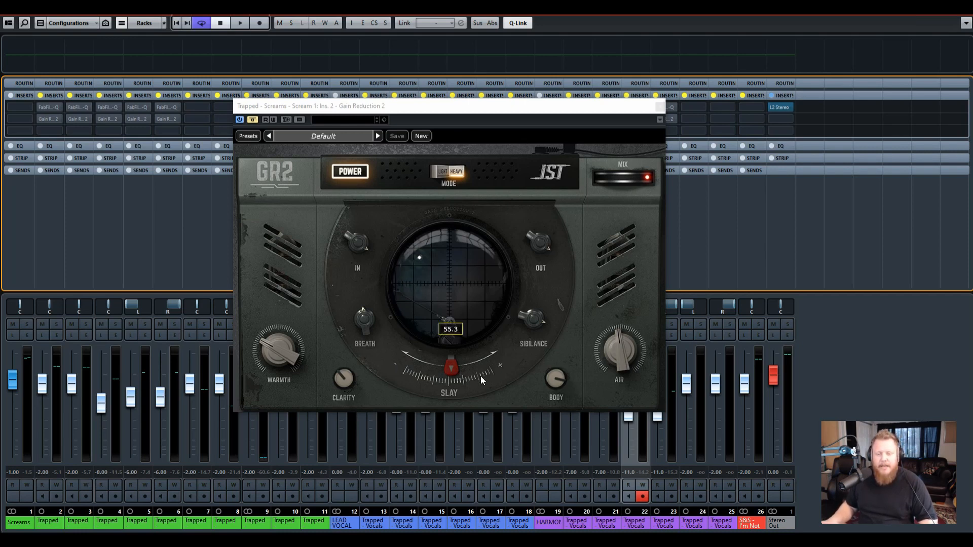
pyautogui.moveTo(485, 381)
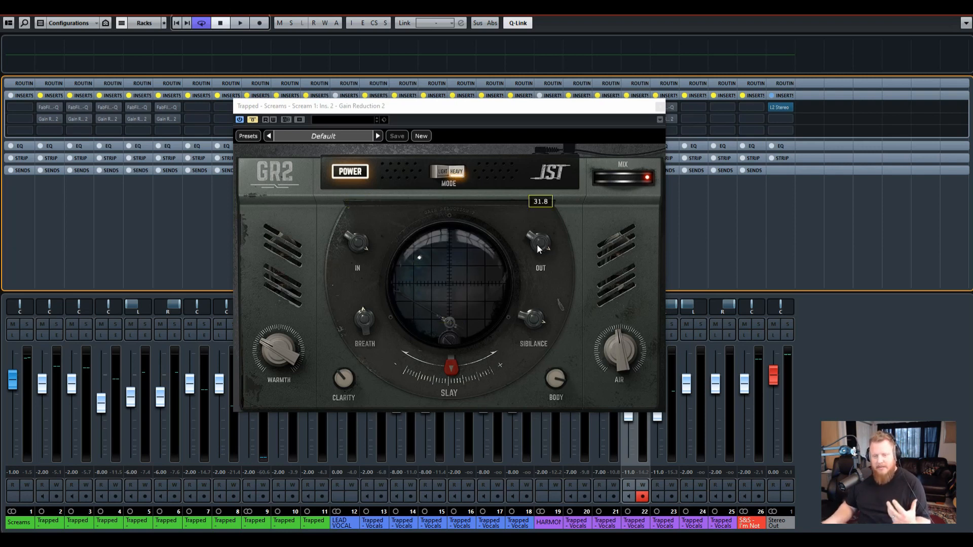
pyautogui.moveTo(540, 253)
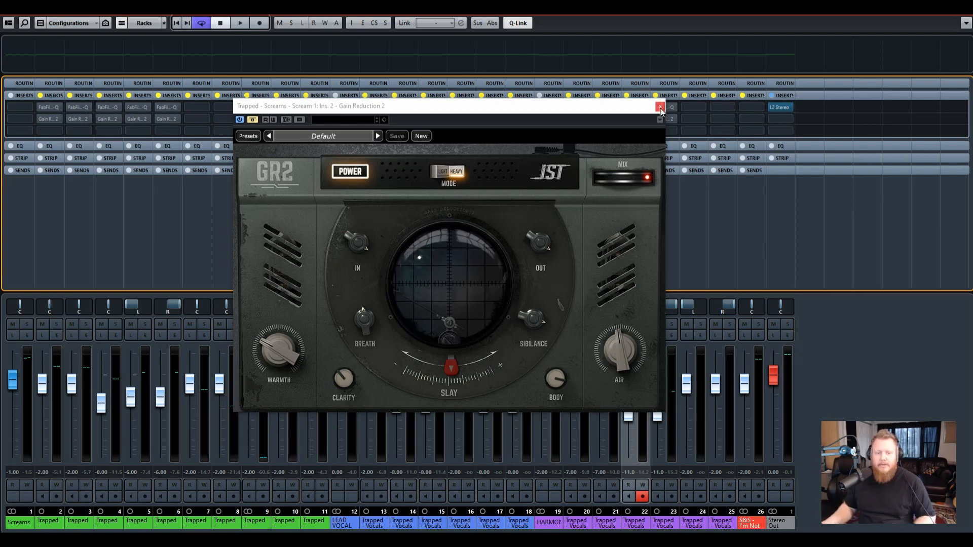
pyautogui.moveTo(658, 108)
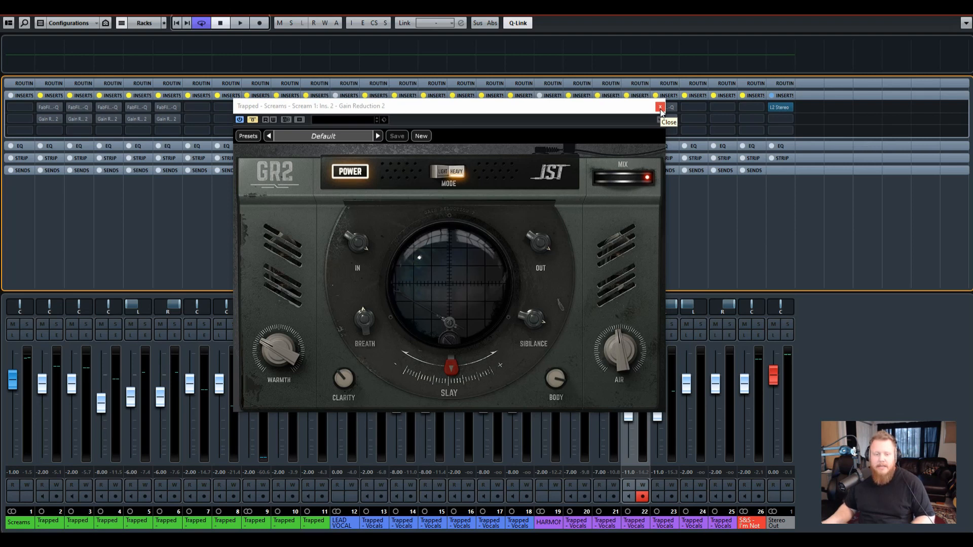
# - Close the Gain Reduction 2 plugin window to bring back the mixer
pyautogui.click(657, 107)
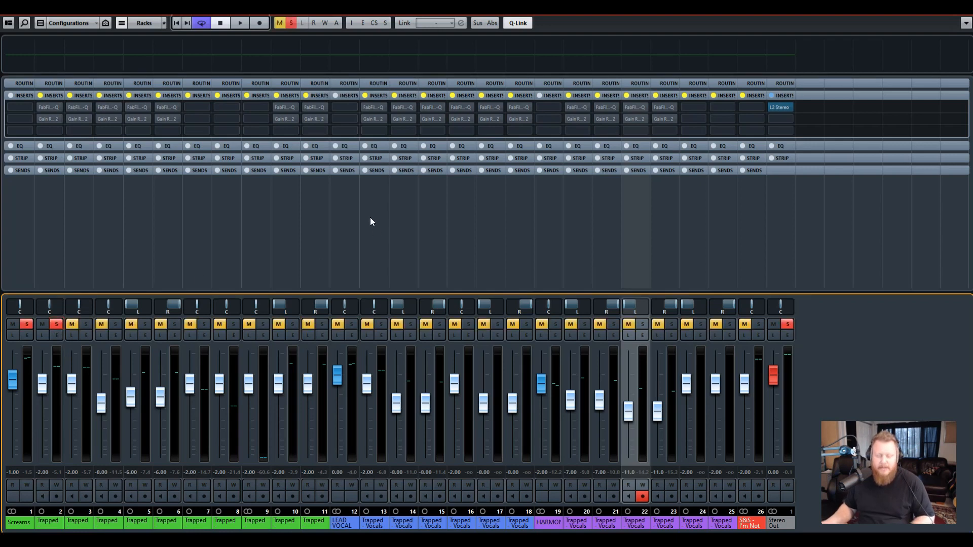
pyautogui.moveTo(366, 255)
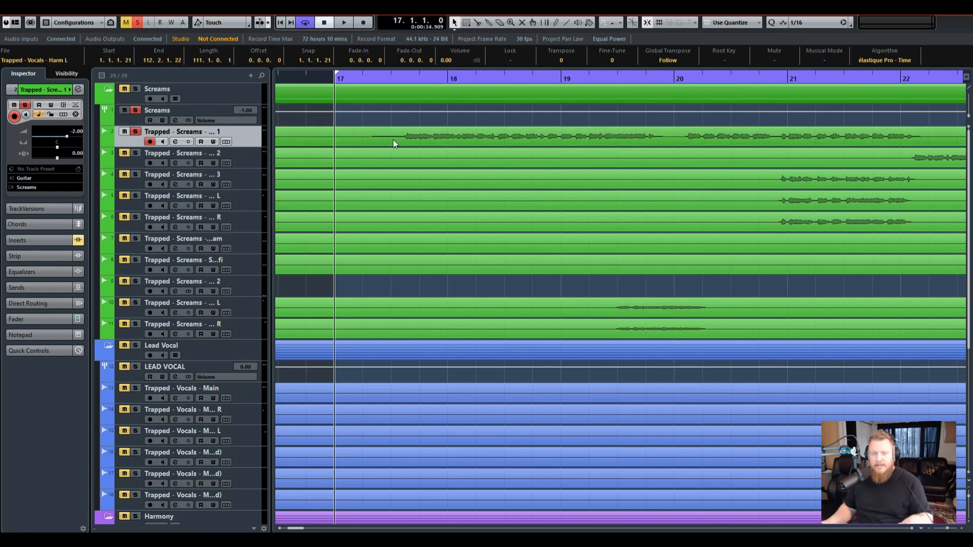
pyautogui.moveTo(401, 144)
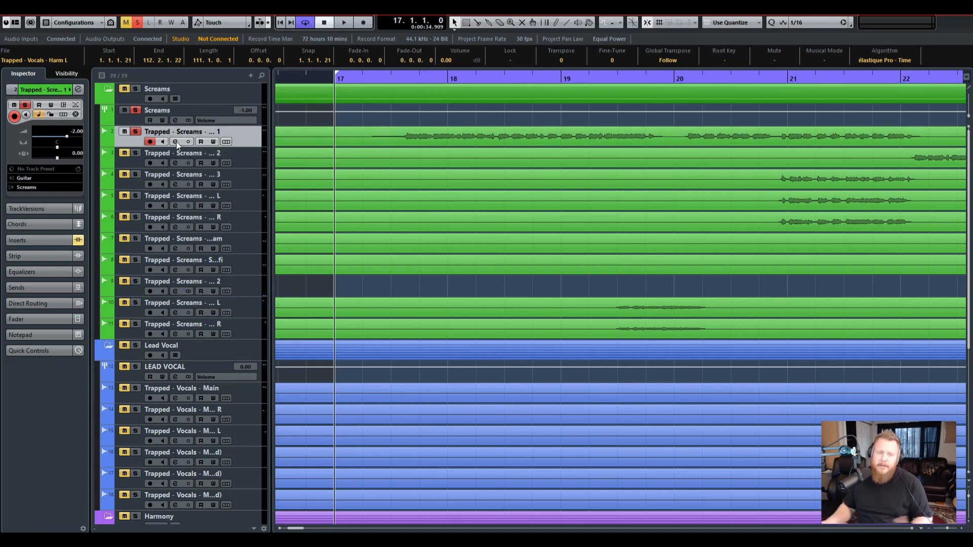
pyautogui.moveTo(226, 141)
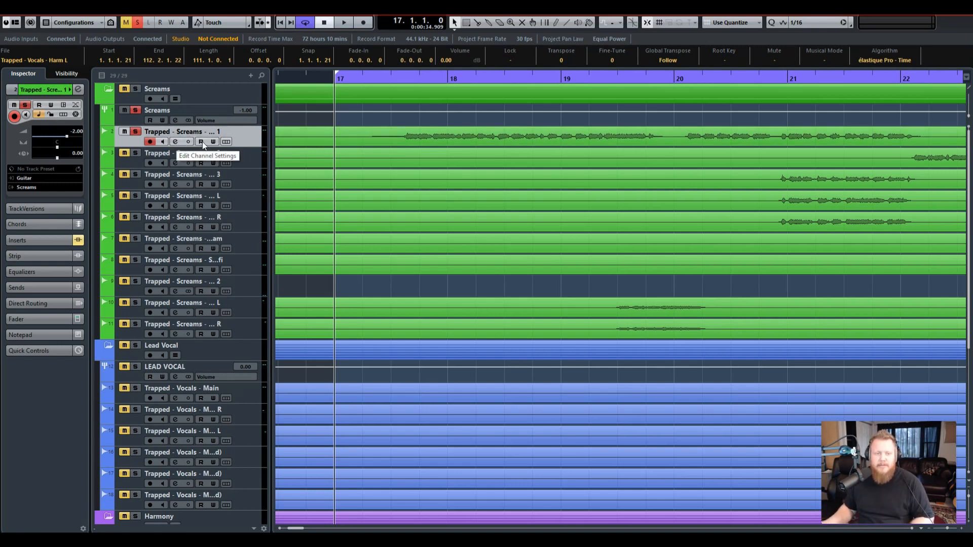
pyautogui.moveTo(186, 141)
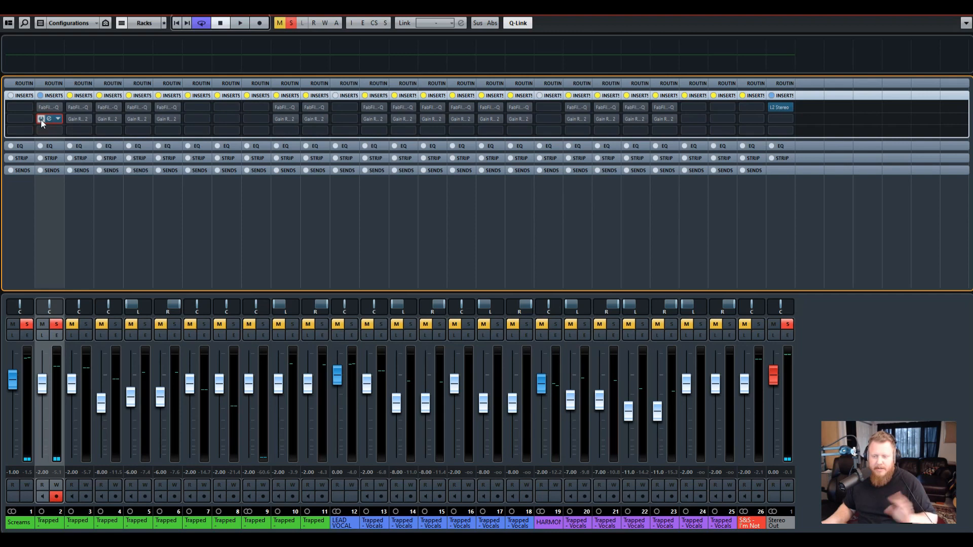
# - Compare Scream 1 with and without Gain Reduction 2, then switch it back on
pyautogui.click(239, 23)
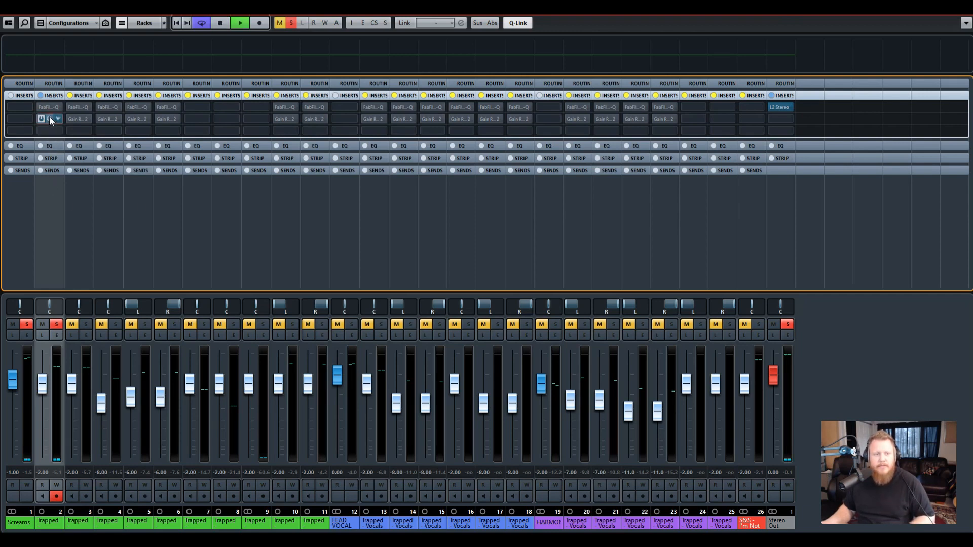
pyautogui.click(50, 118)
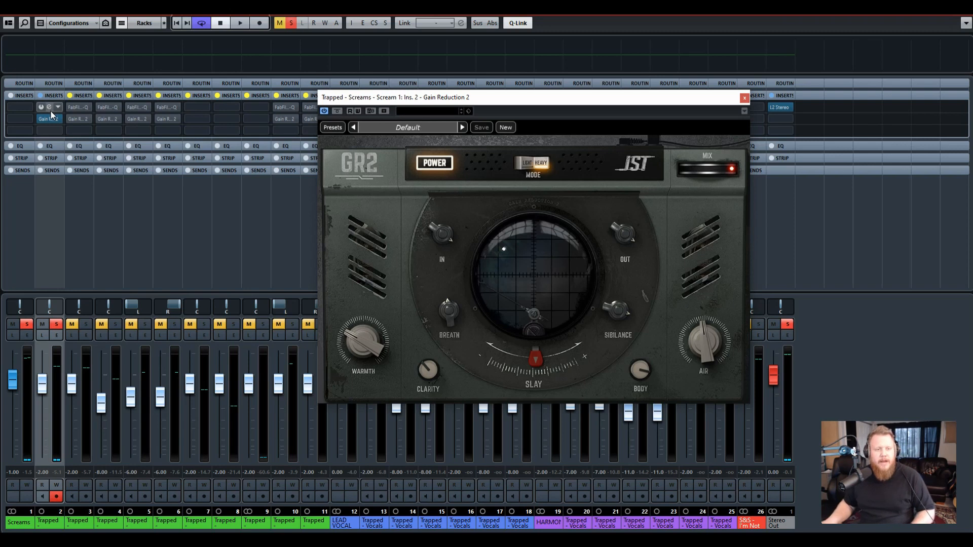
pyautogui.moveTo(49, 110)
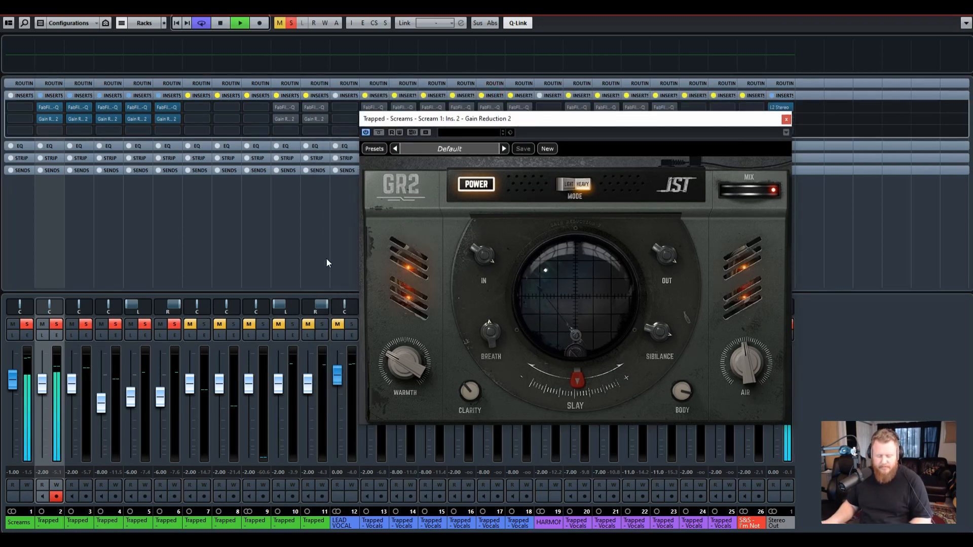
pyautogui.moveTo(522, 128)
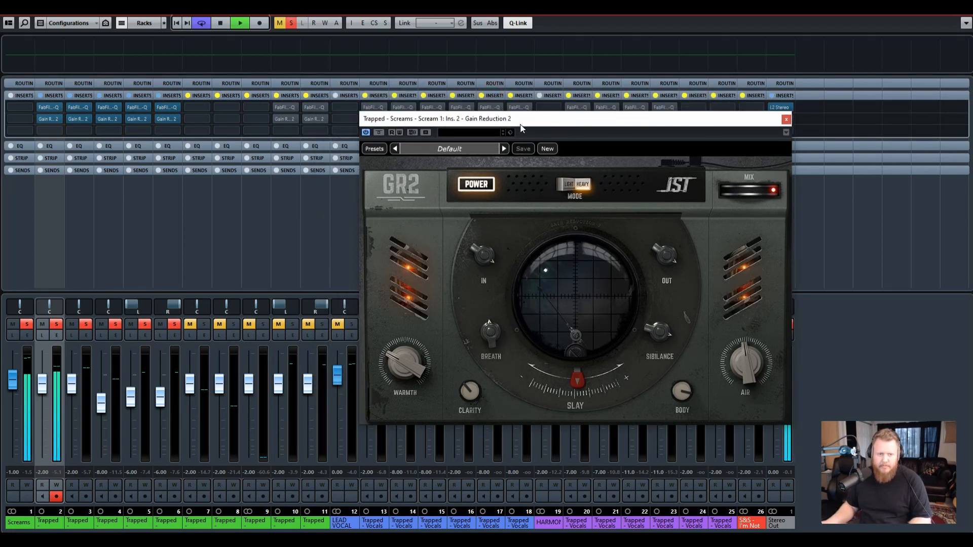
pyautogui.moveTo(360, 265)
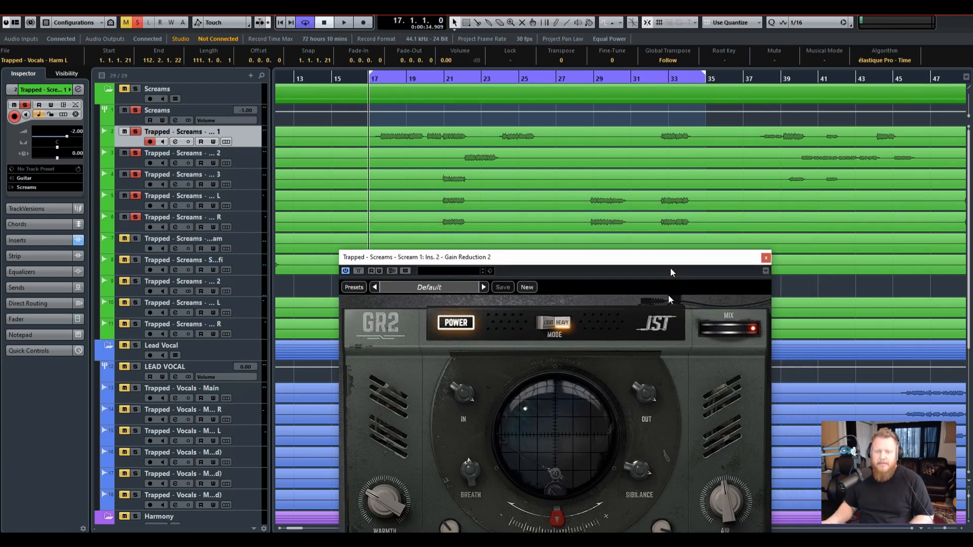
# - Close GR2, open Scream 1's channel settings, and position the GR2 window beside them
pyautogui.moveTo(553, 257); pyautogui.dragTo(497, 145)
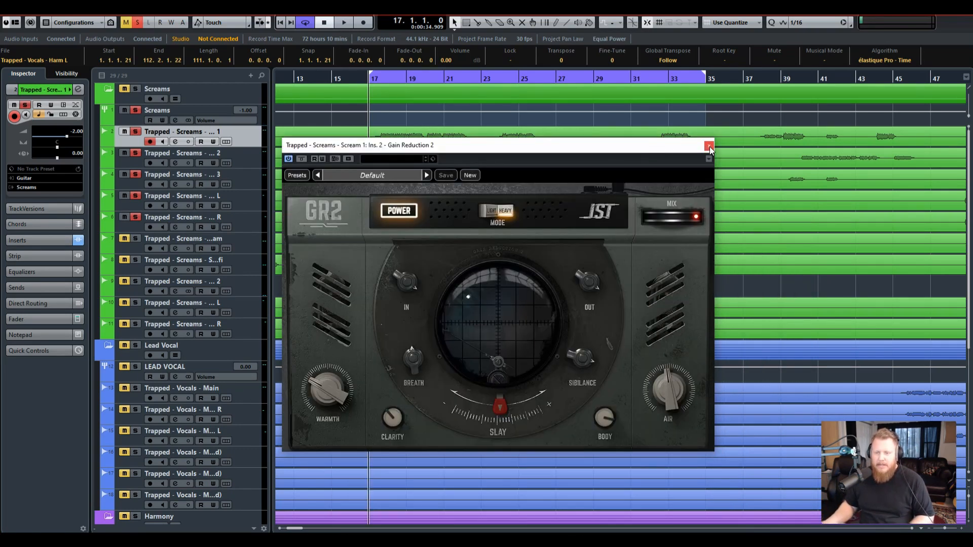
pyautogui.click(708, 147)
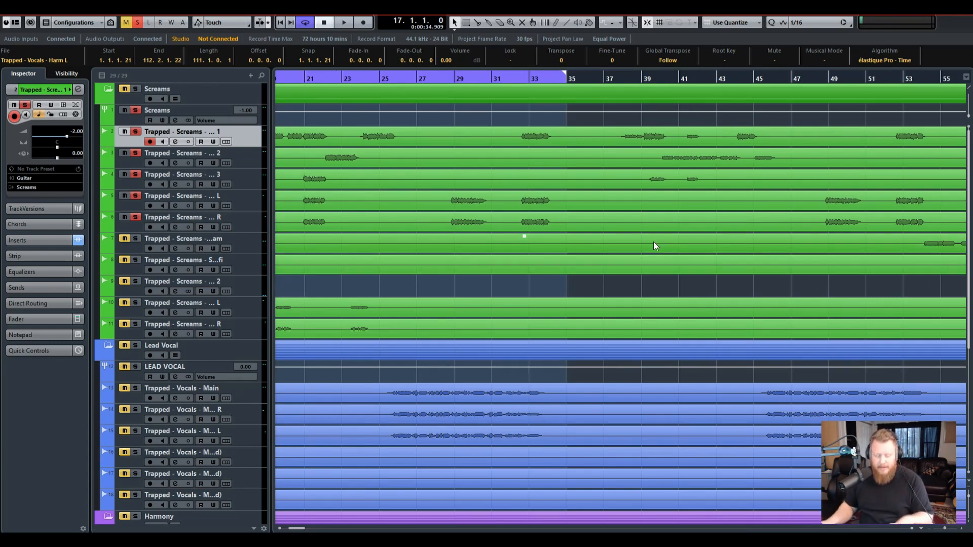
pyautogui.click(178, 141)
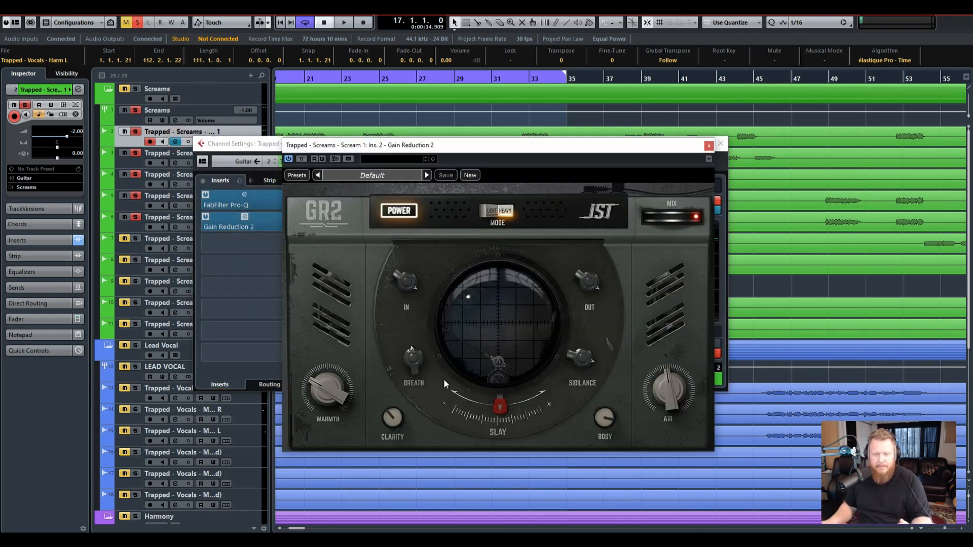
pyautogui.moveTo(637, 435)
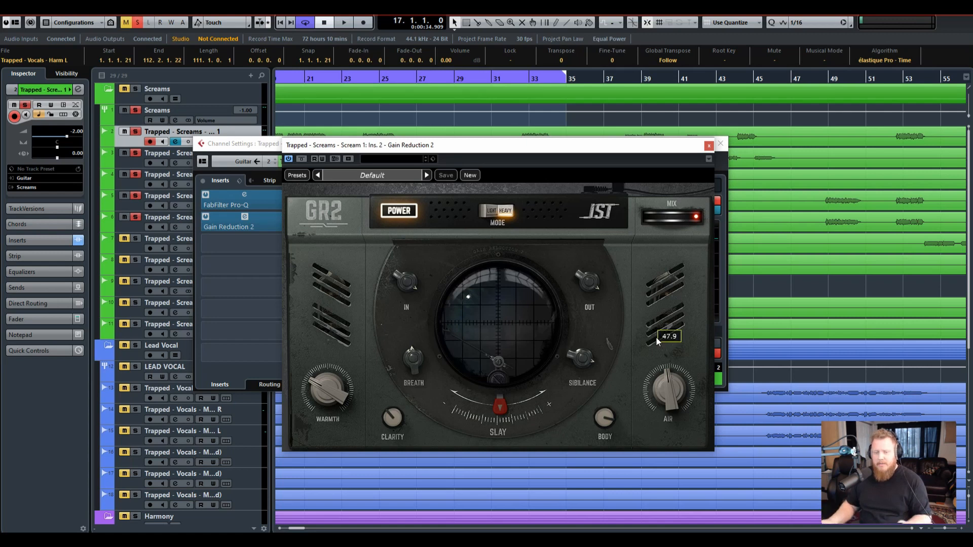
pyautogui.moveTo(633, 154)
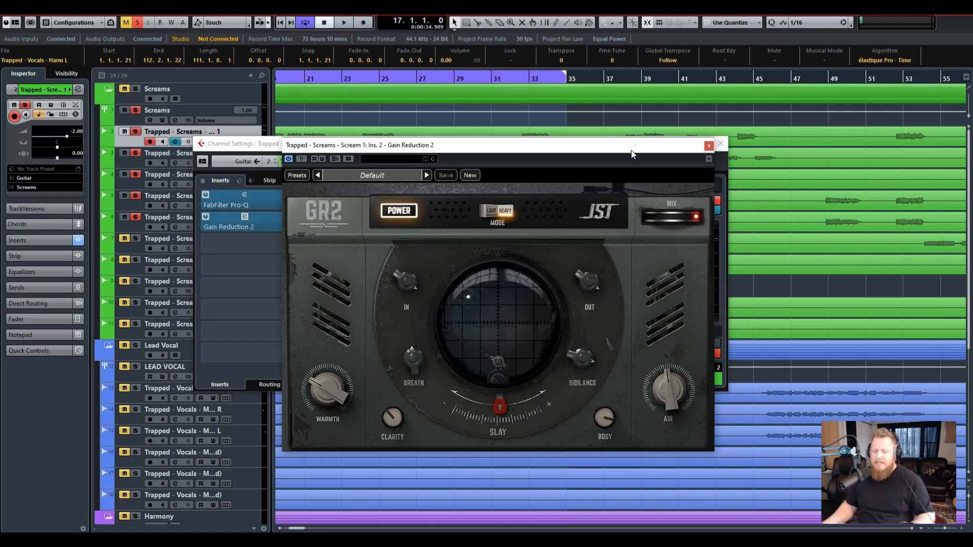
pyautogui.moveTo(632, 144); pyautogui.dragTo(647, 145)
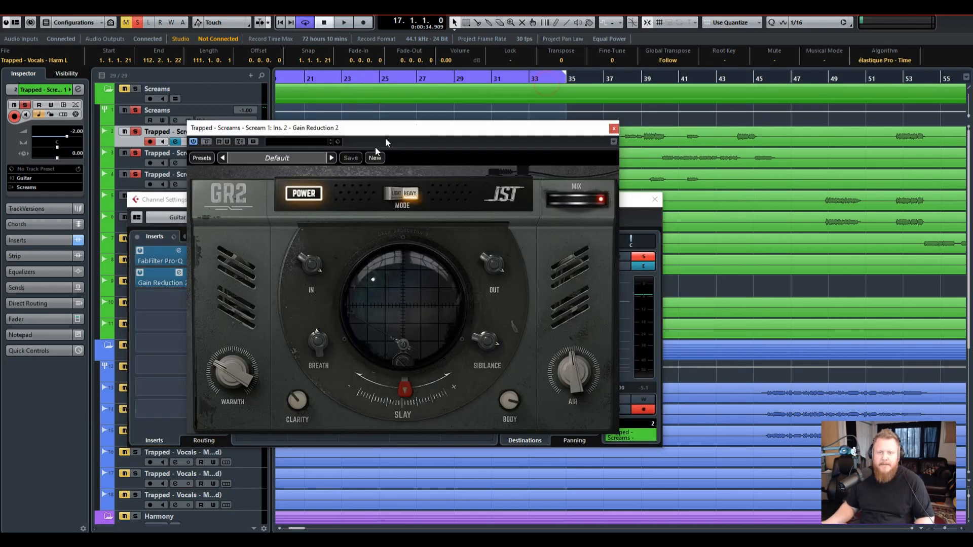
# - Close Scream 1's plugin windows and open the Trapped - Vocals - Main channel settings
pyautogui.click(614, 128)
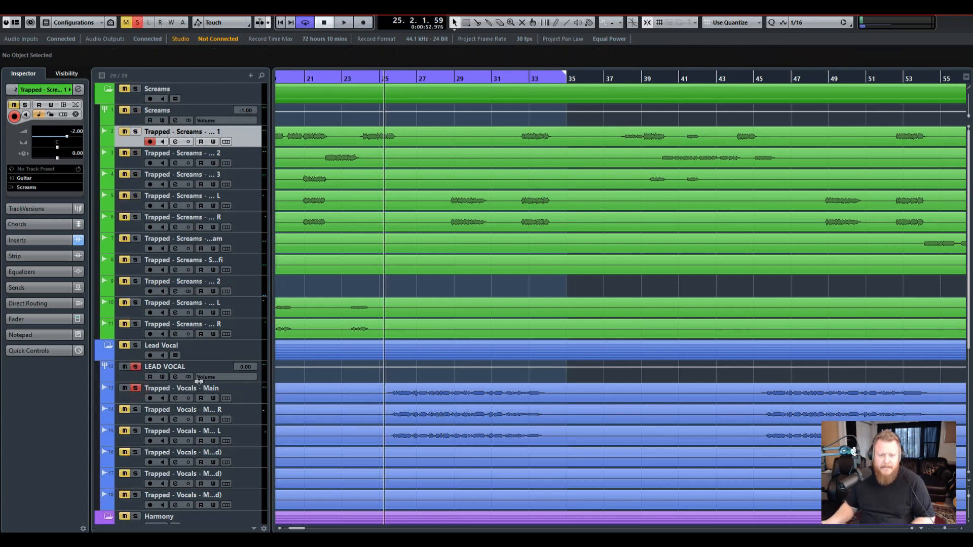
pyautogui.click(176, 397)
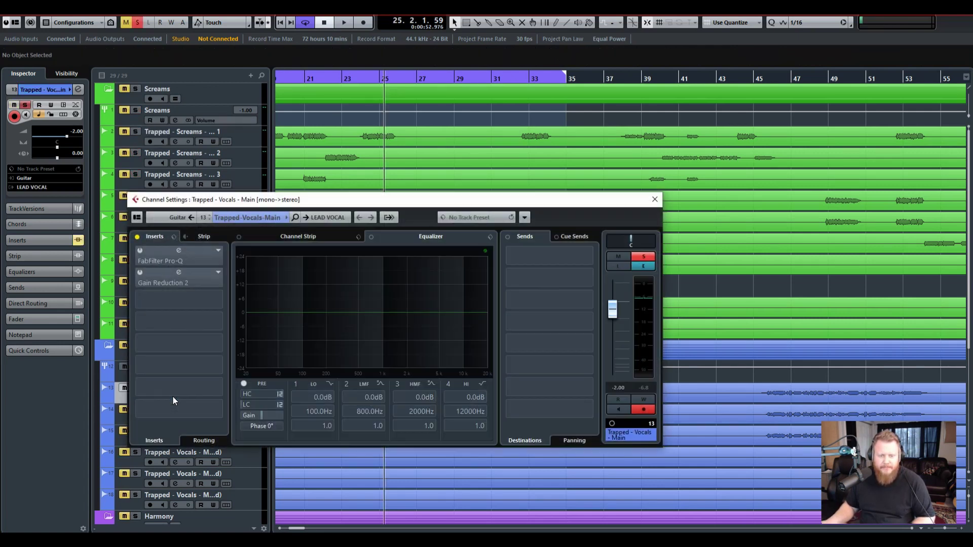
pyautogui.click(655, 199)
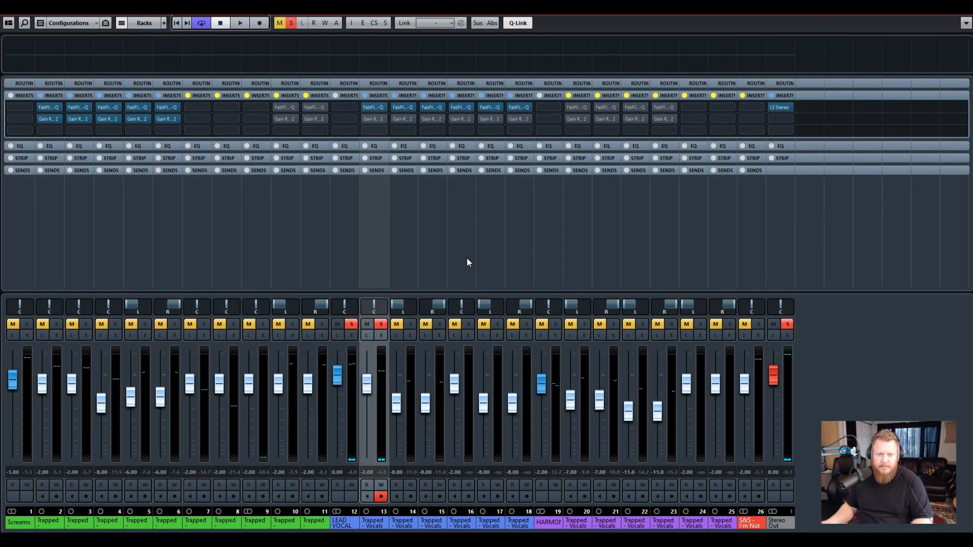
# - Load Gain Reduction 2 on Vocals - Main, play the vocal through it, dismiss the analysis message
pyautogui.click(238, 22)
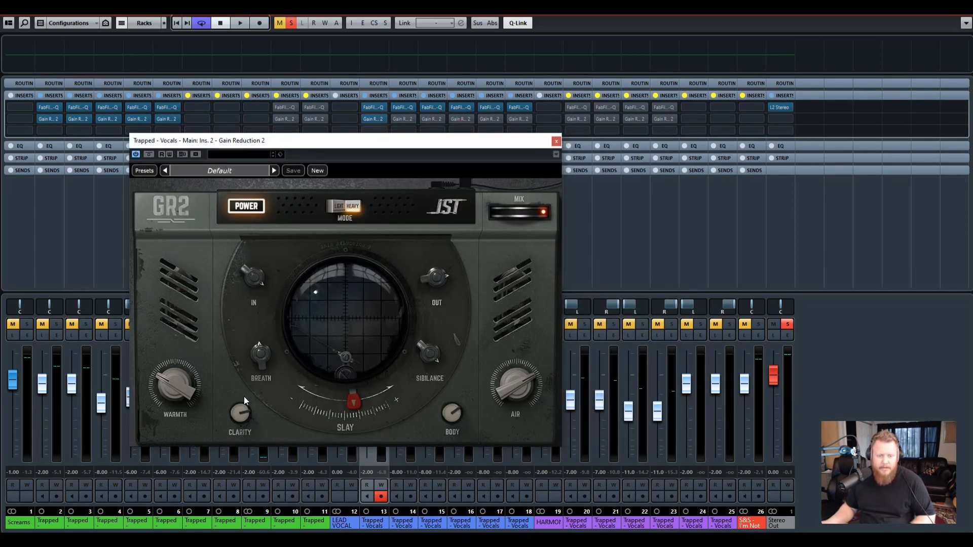
pyautogui.click(240, 22)
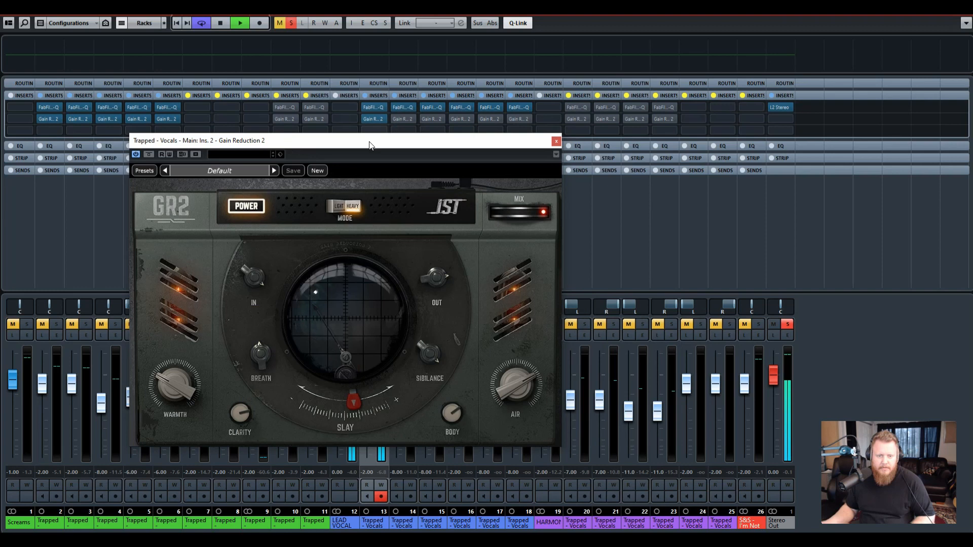
pyautogui.moveTo(386, 150)
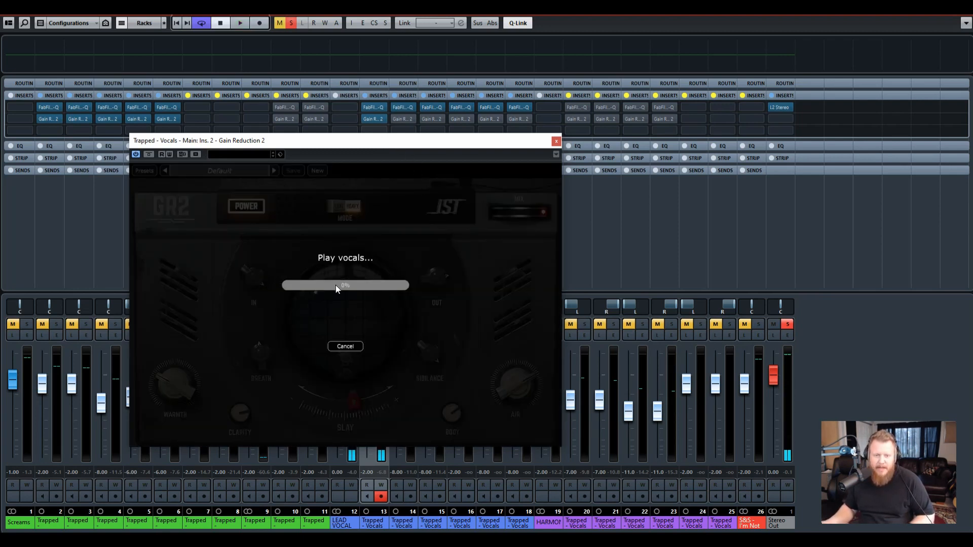
pyautogui.click(238, 24)
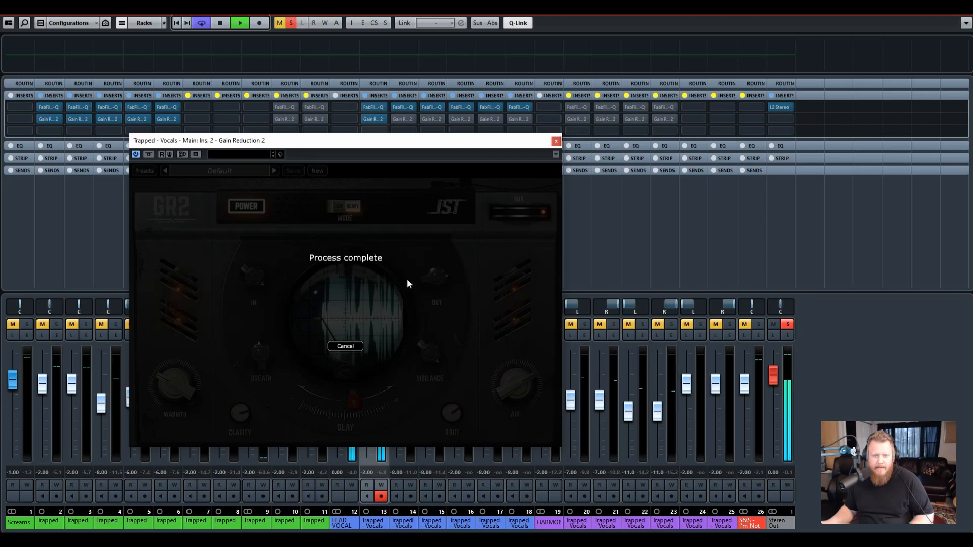
pyautogui.click(345, 346)
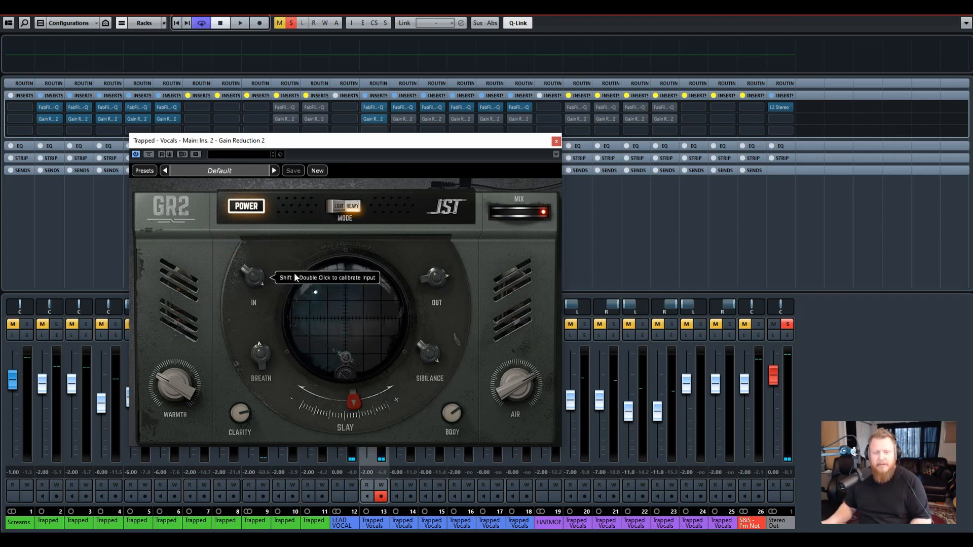
pyautogui.moveTo(324, 285)
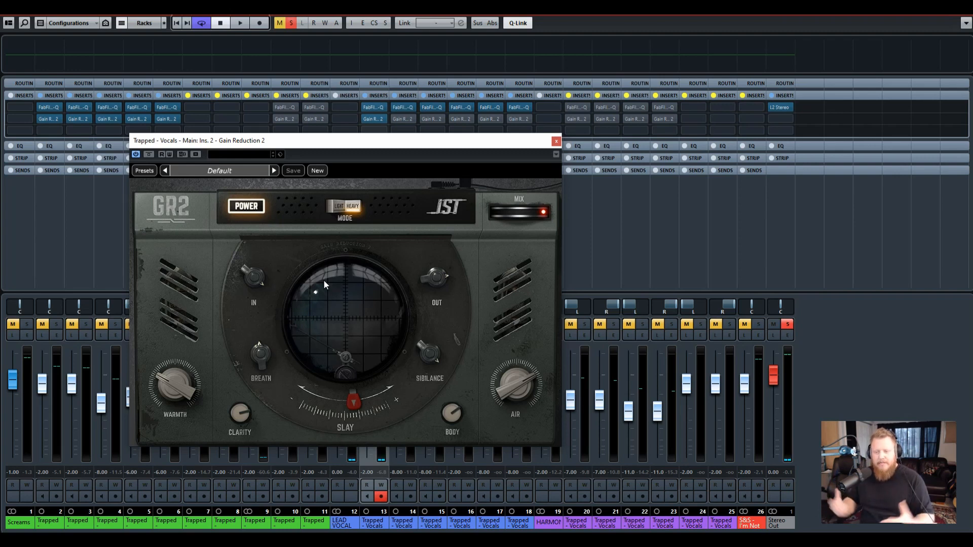
pyautogui.moveTo(501, 220)
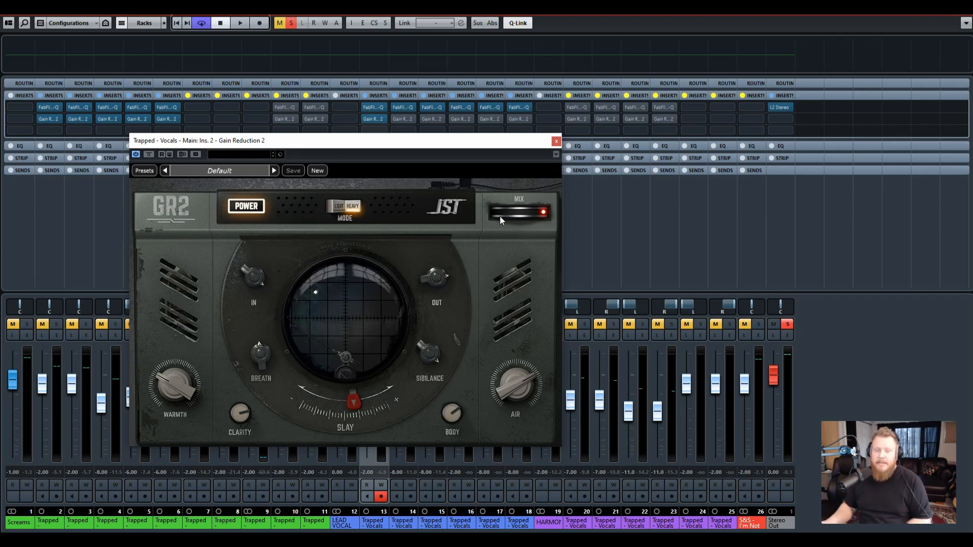
# - Open GR2 on Vocals - Main R, adjust the main vocal's Warmth, then close both windows
pyautogui.click(555, 142)
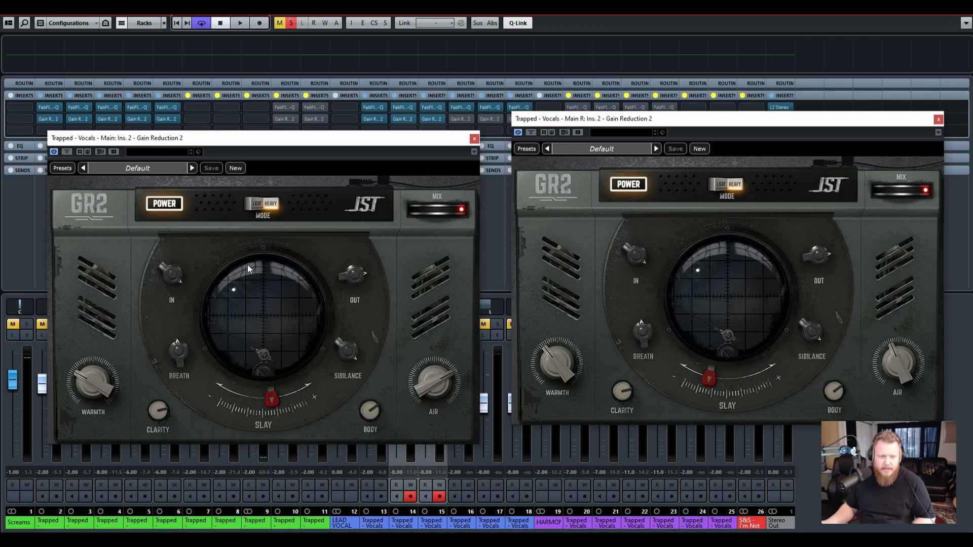
pyautogui.moveTo(156, 400)
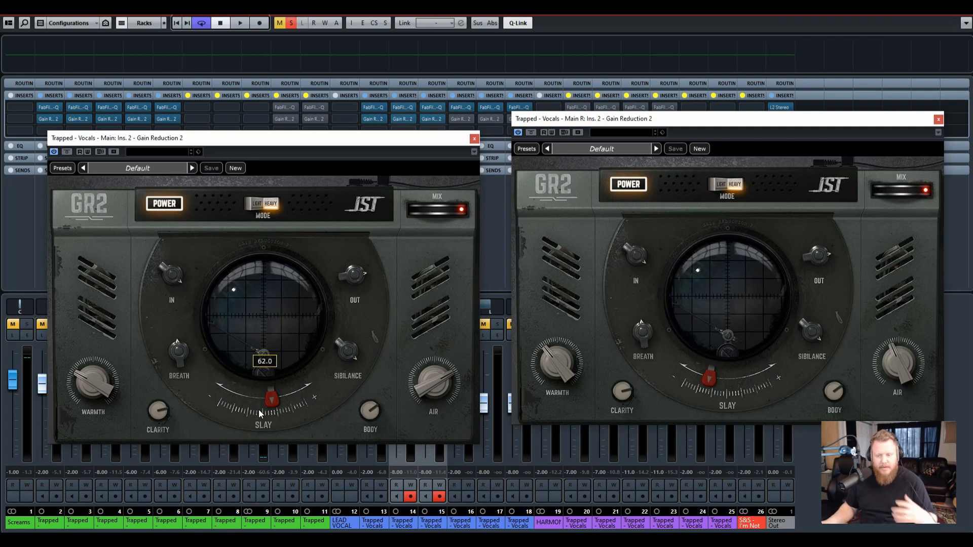
pyautogui.moveTo(273, 400)
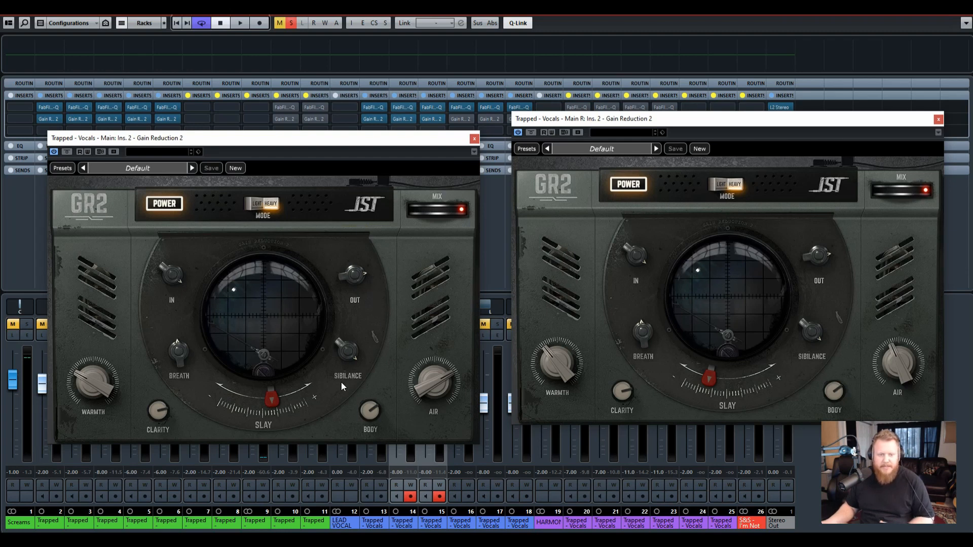
pyautogui.moveTo(434, 388); pyautogui.dragTo(433, 381)
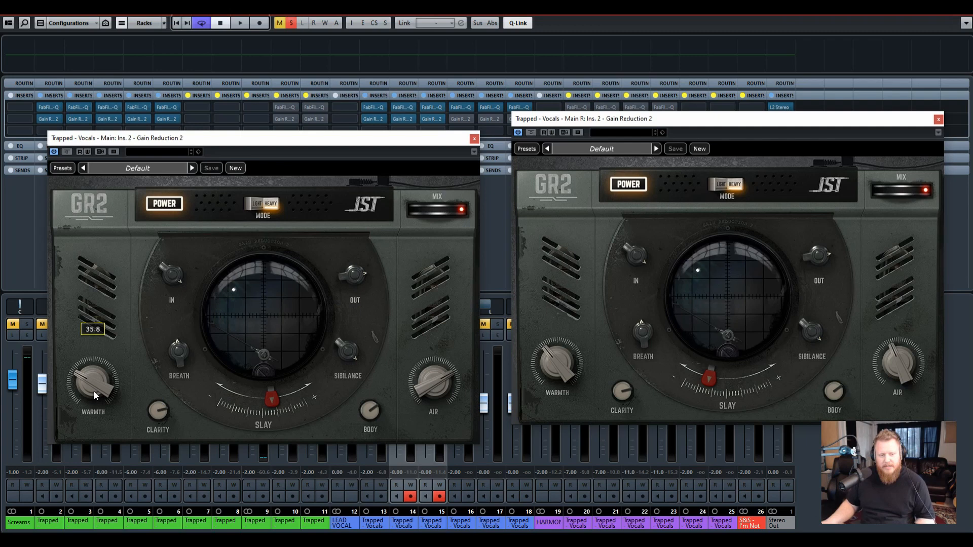
pyautogui.moveTo(492, 372)
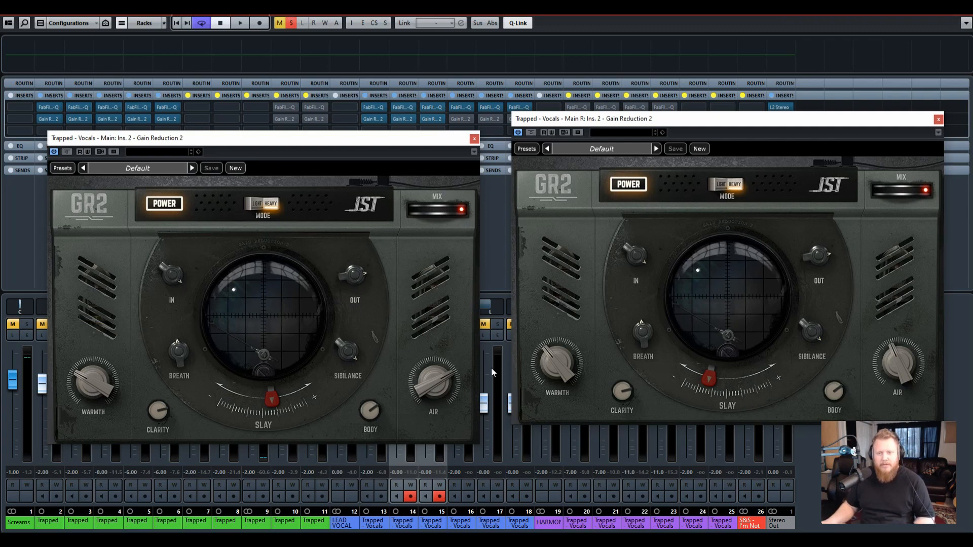
pyautogui.moveTo(875, 360)
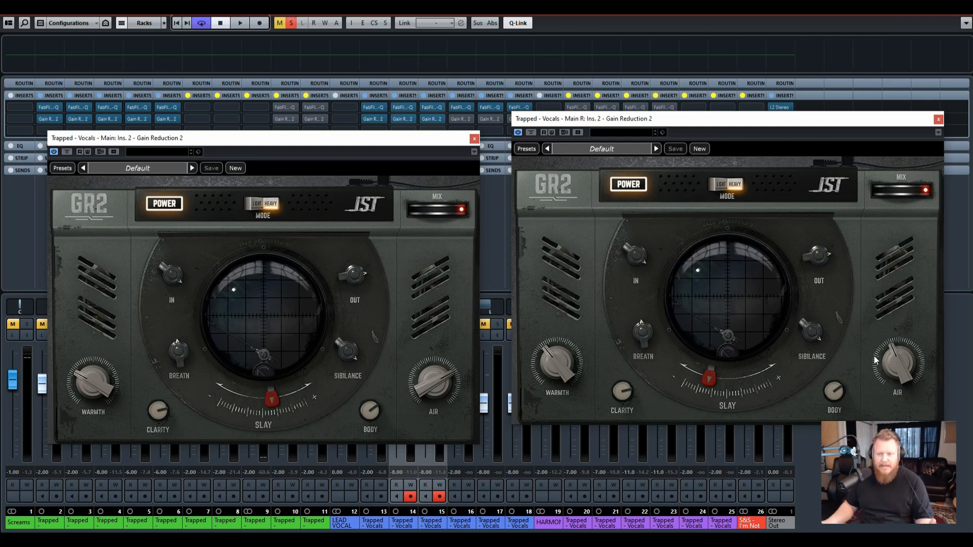
pyautogui.moveTo(107, 384)
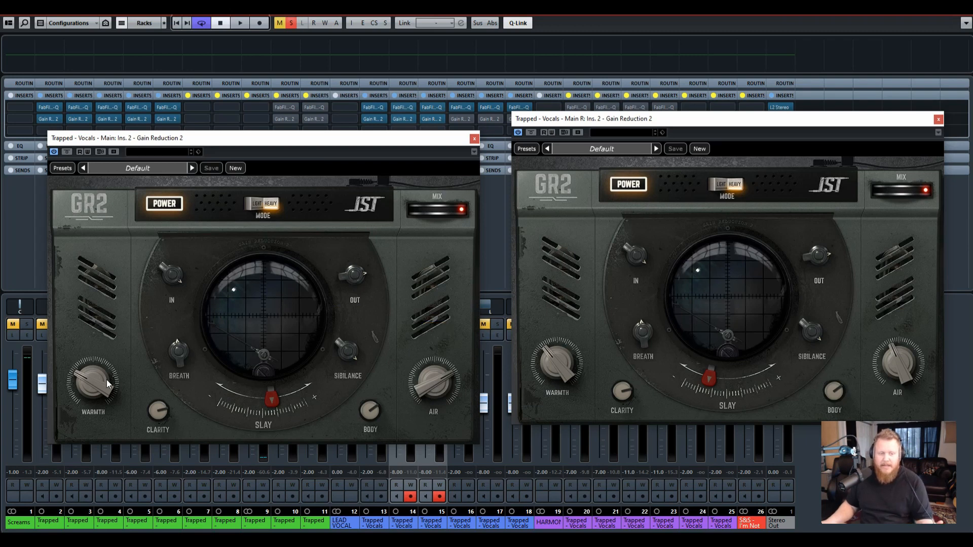
pyautogui.moveTo(321, 374)
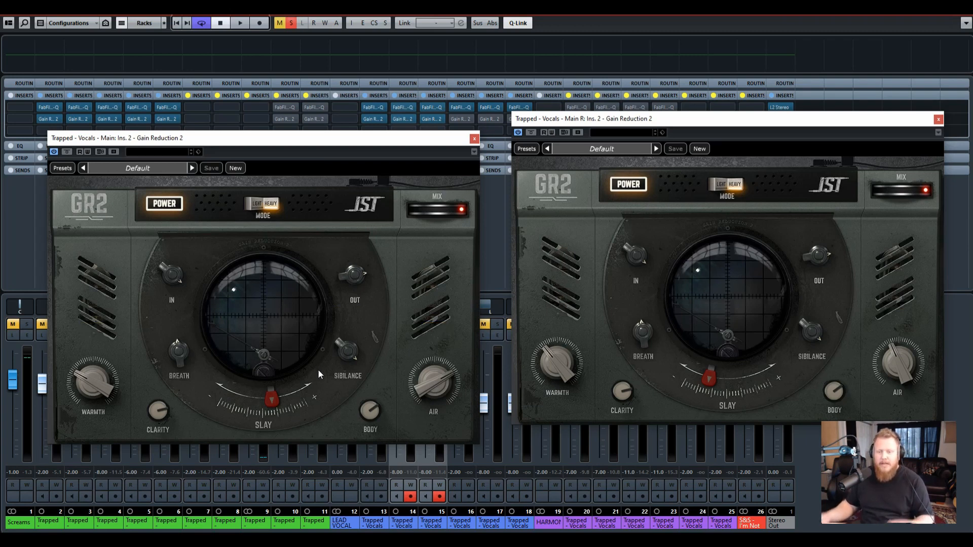
pyautogui.moveTo(511, 79)
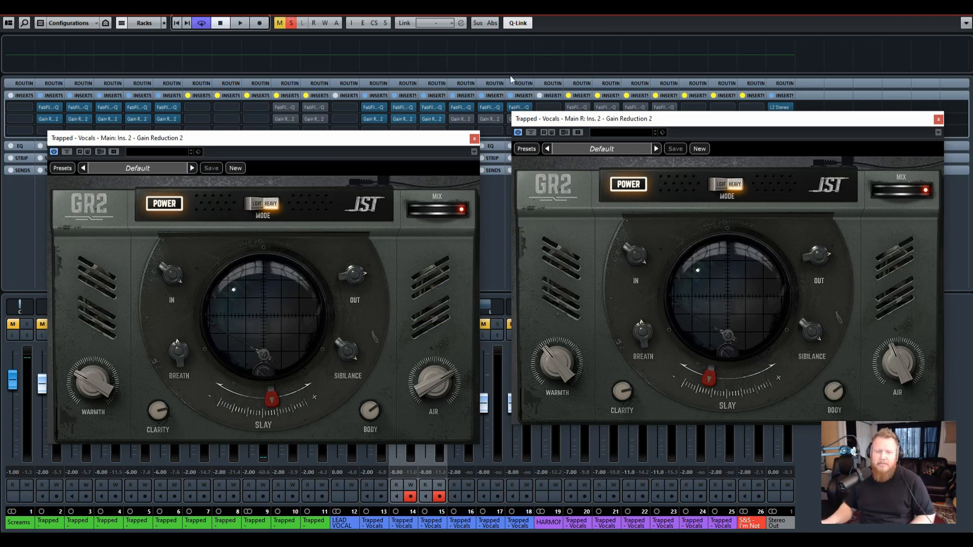
pyautogui.click(474, 138)
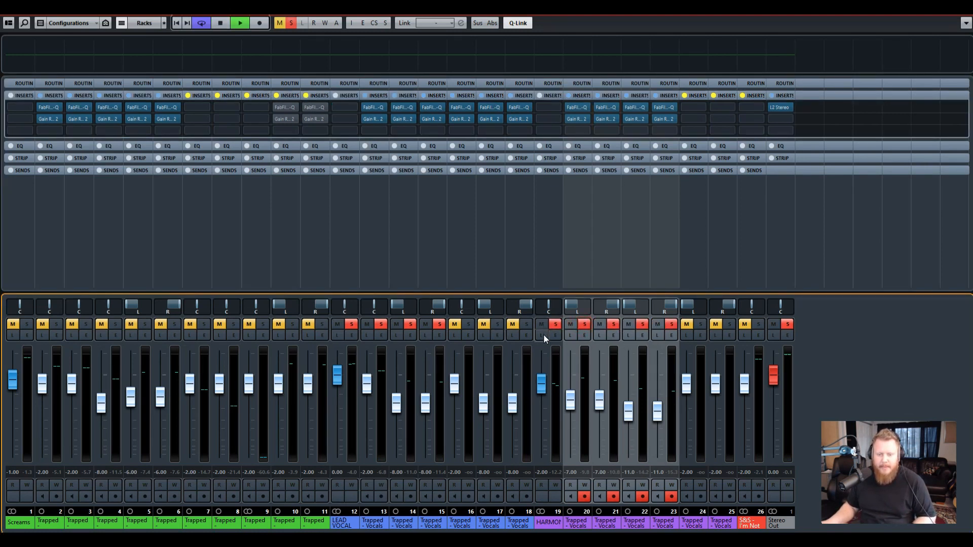
# - Play the soloed vocal channels, then stop and clear all mutes and solos
pyautogui.click(239, 23)
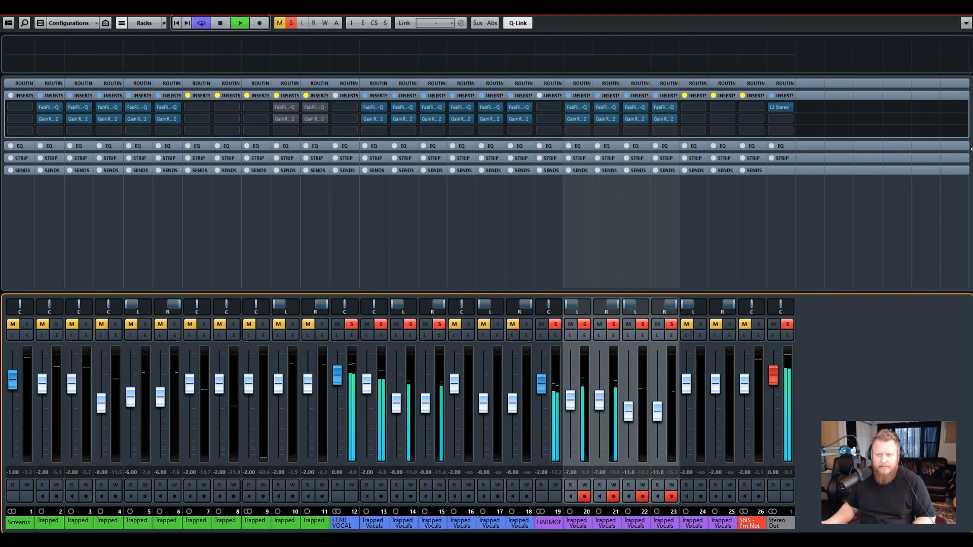
pyautogui.moveTo(906, 248)
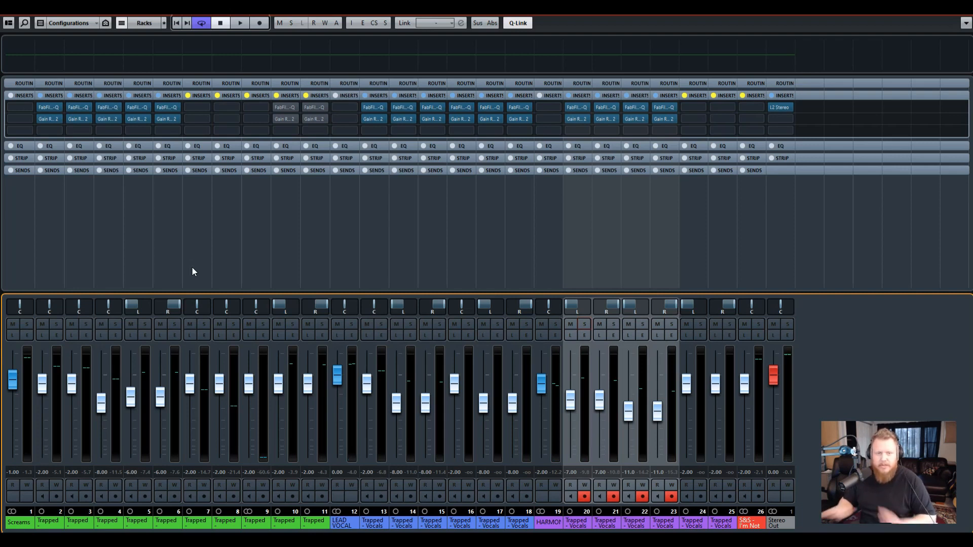
pyautogui.click(219, 95)
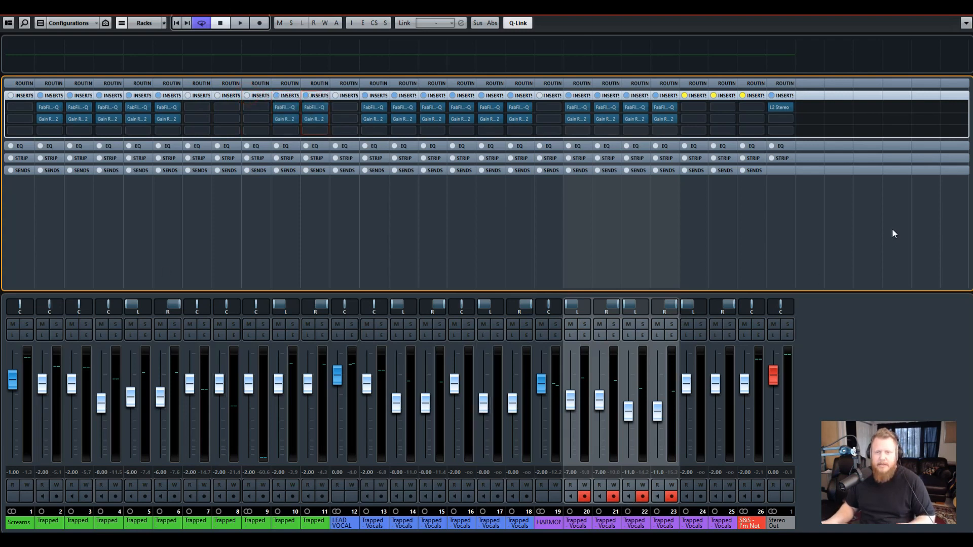
pyautogui.moveTo(950, 87)
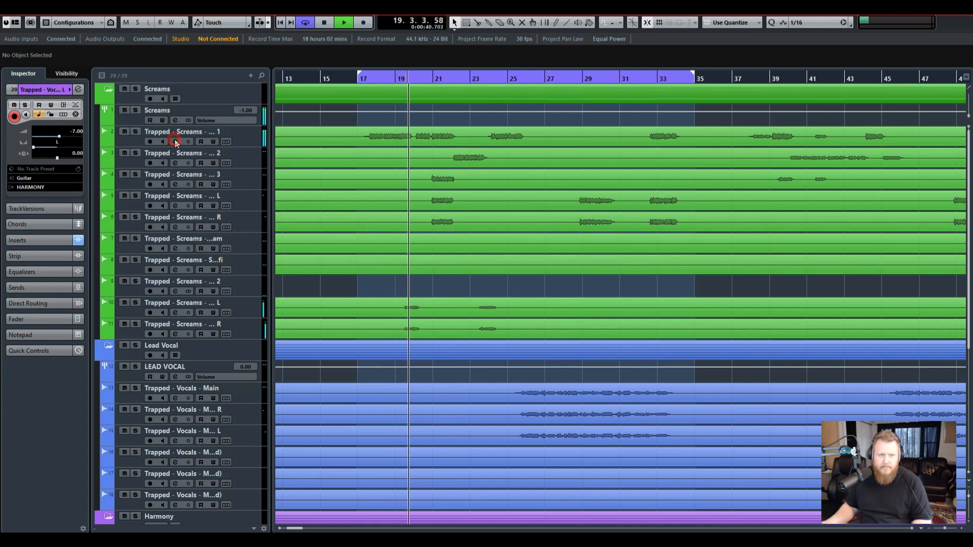
# - Select Trapped - Screams 1, close its Gain Reduction 2 window, and scroll the project
pyautogui.click(175, 141)
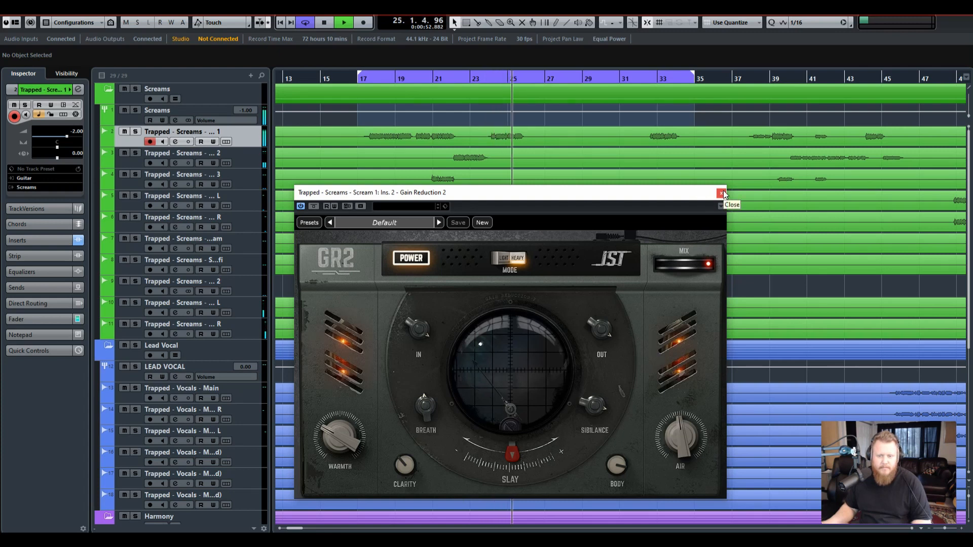
pyautogui.click(719, 193)
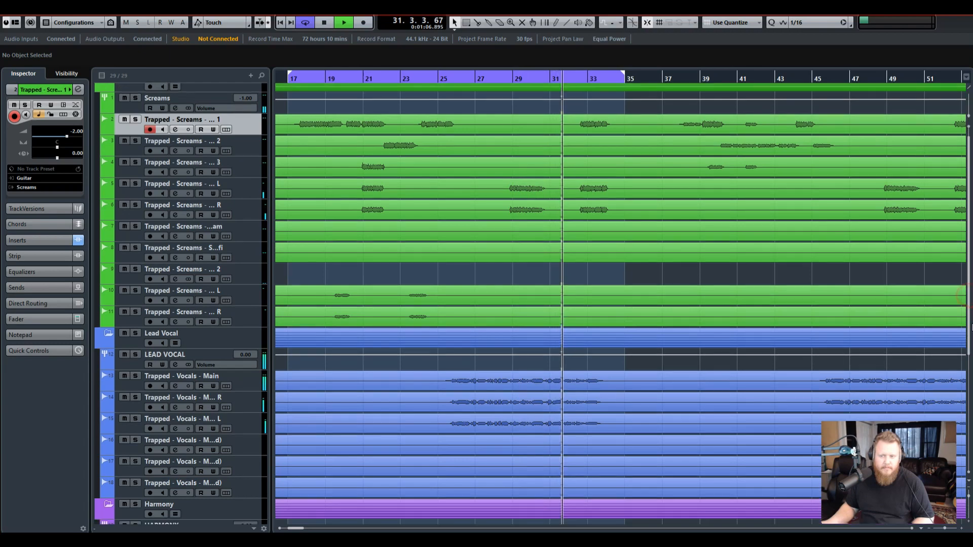
pyautogui.scroll(-3)
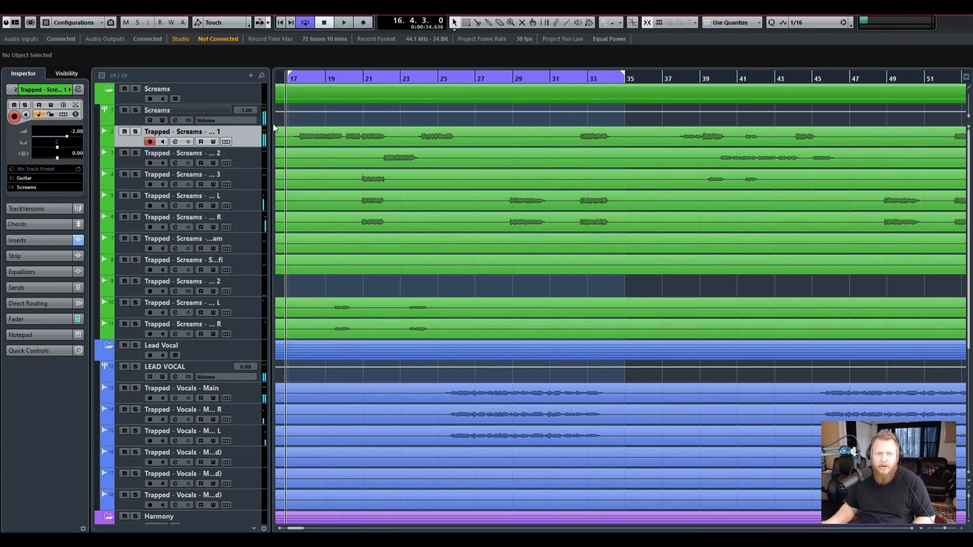
pyautogui.moveTo(903, 60)
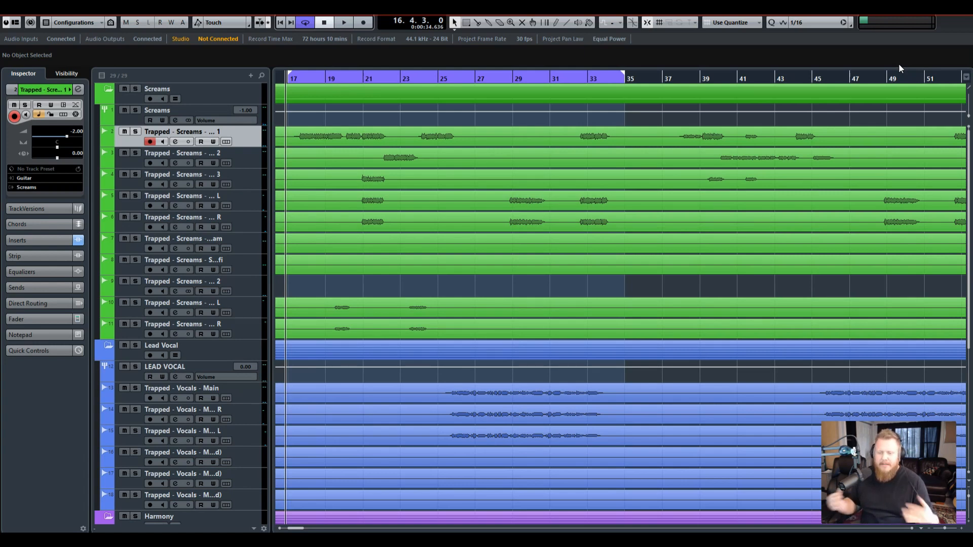
pyautogui.moveTo(907, 31)
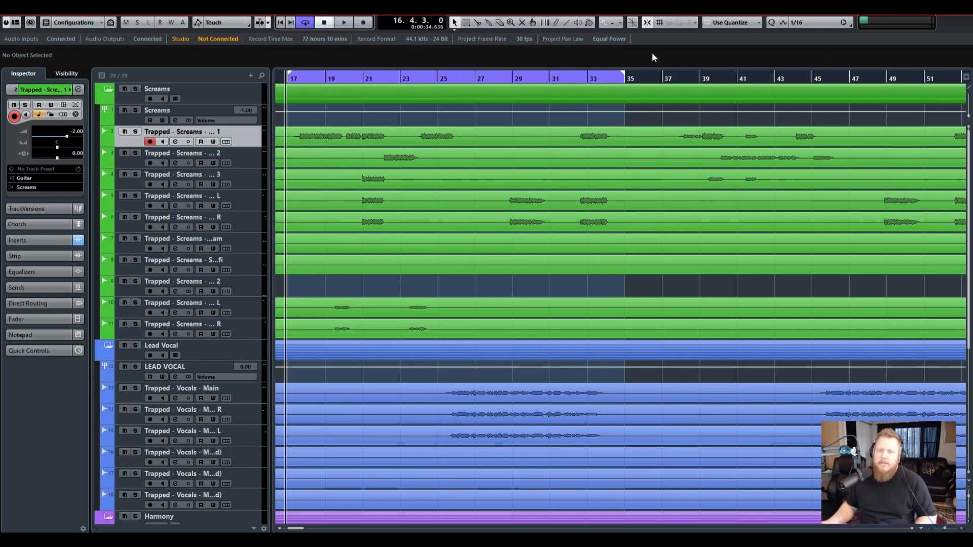
pyautogui.moveTo(833, 54)
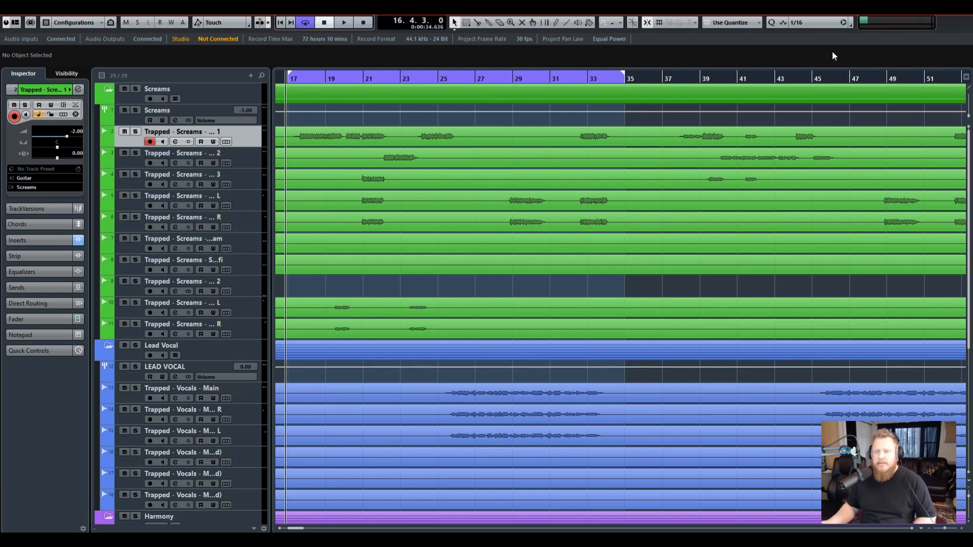